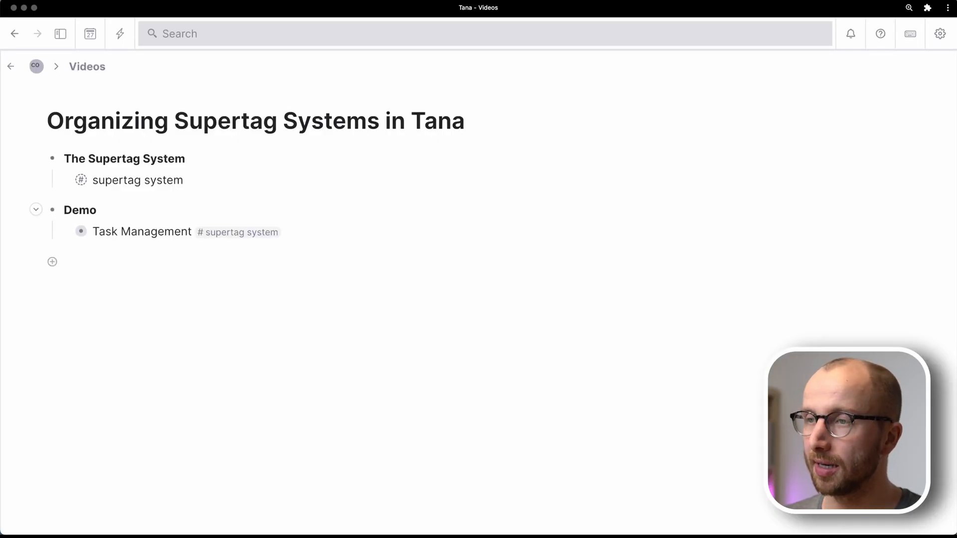
mouse_move(51, 311)
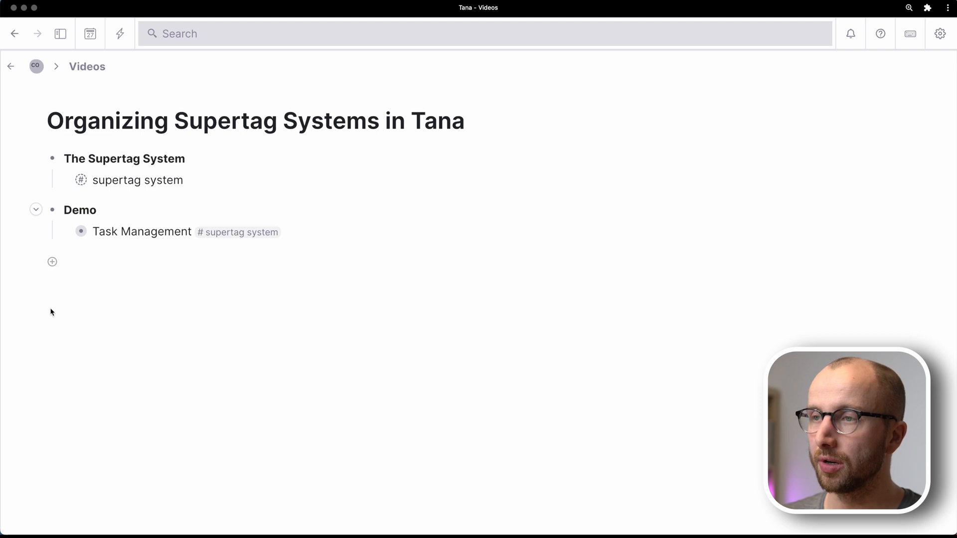
mouse_move(72, 177)
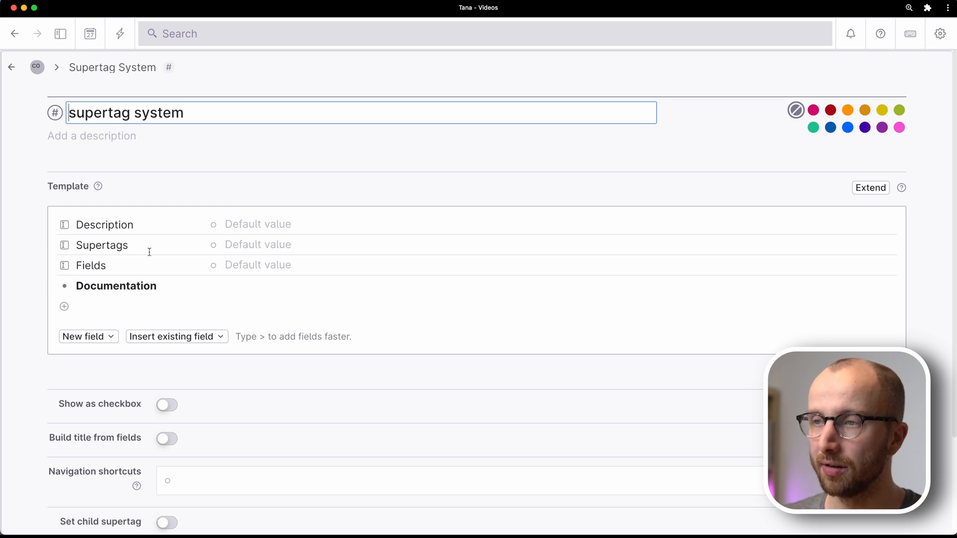
mouse_move(156, 299)
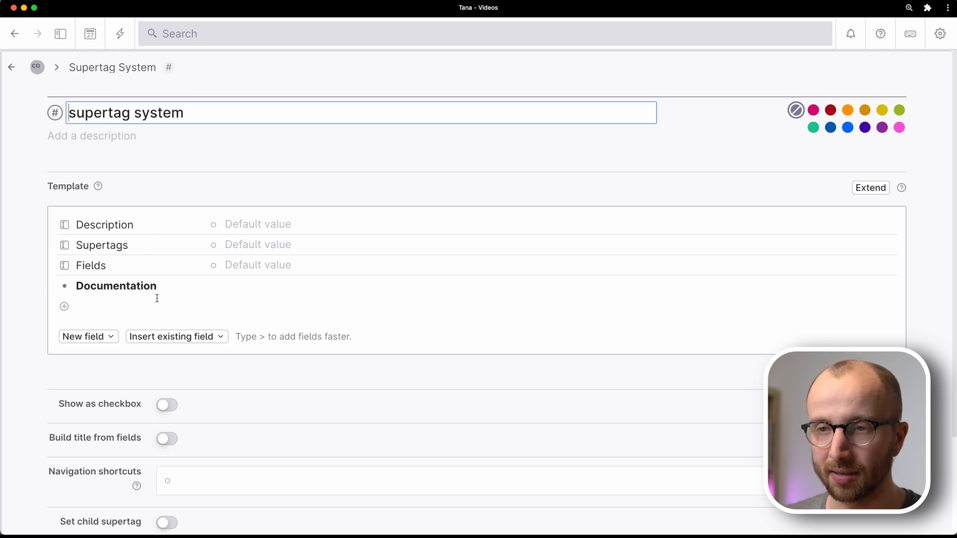
mouse_move(128, 226)
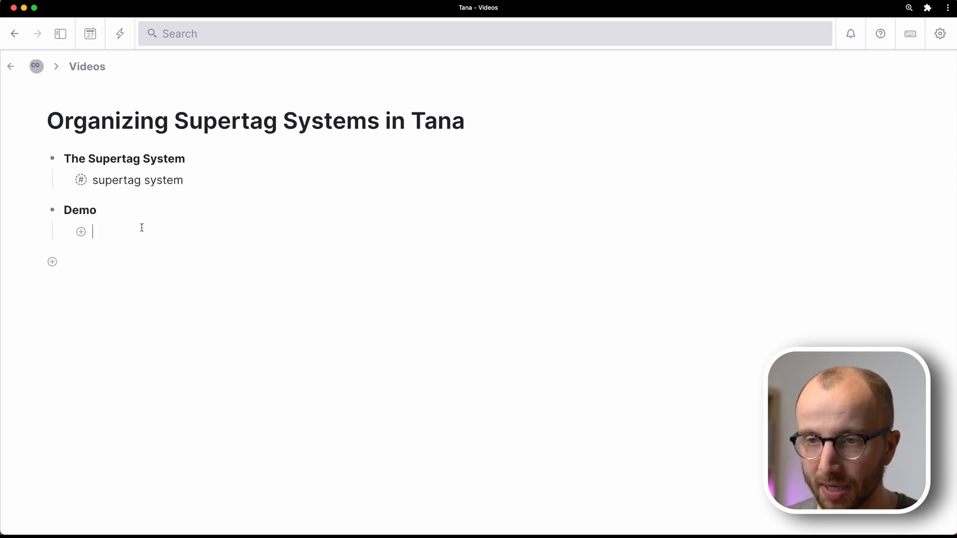
Retype 'Task Management' under Demo and tag it #supertag system
type("Task Management")
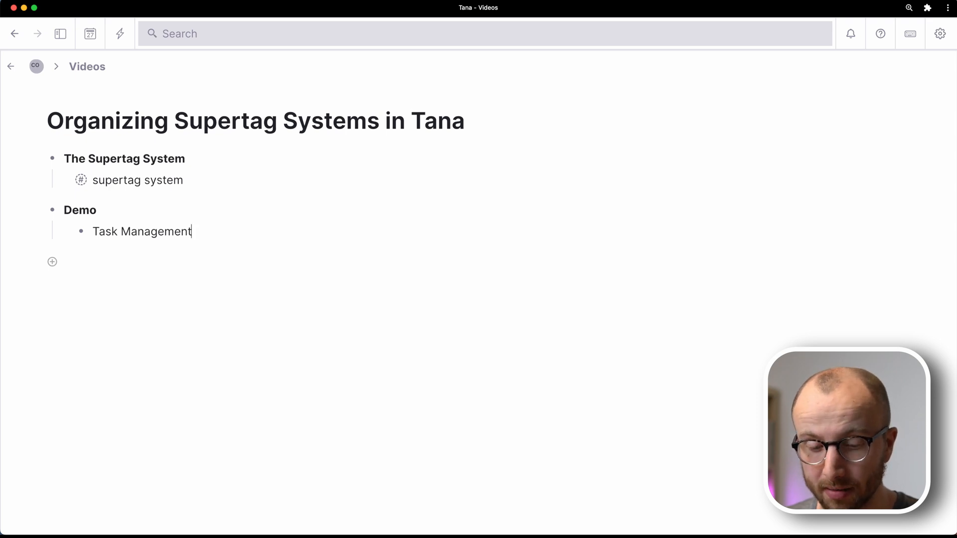
key("Return")
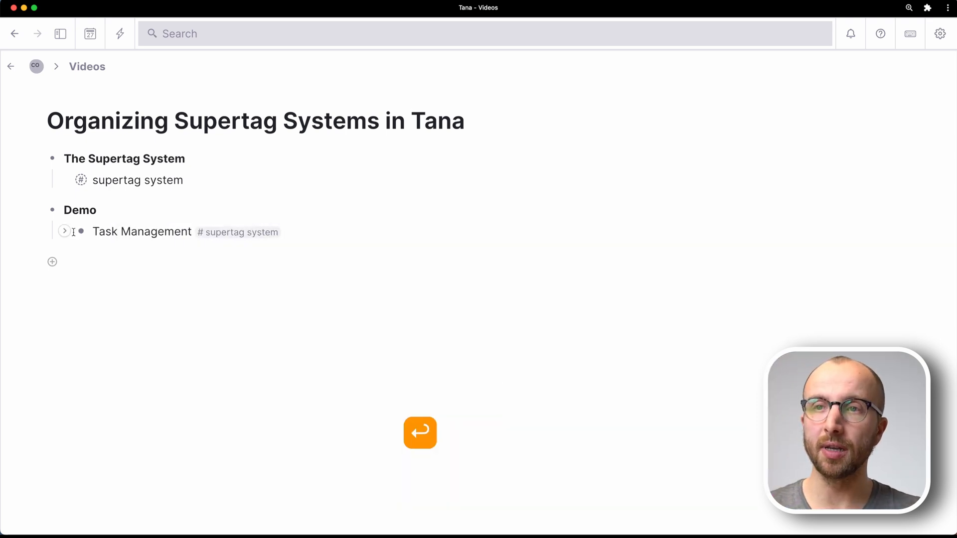
Expand Task Management and set Description to 'This is the supertag system I'm going to use for my tasks and projects'
left_click(65, 231)
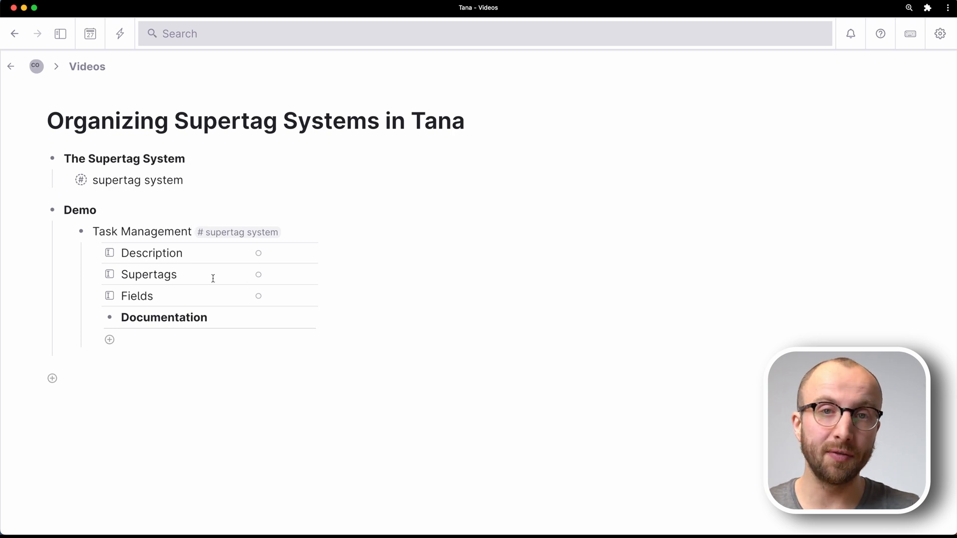
mouse_move(291, 254)
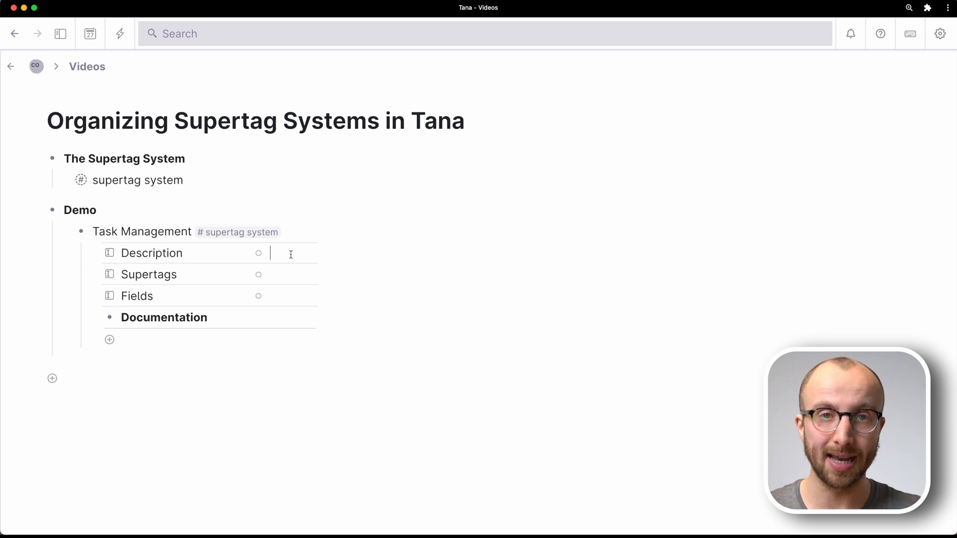
type("This is the supertag system I'm going to use for my tasks and projects")
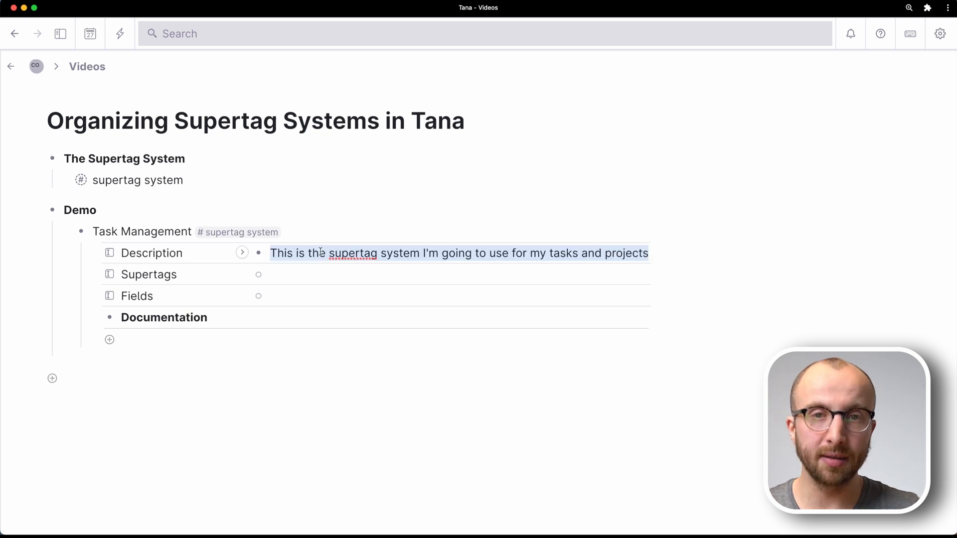
mouse_move(303, 288)
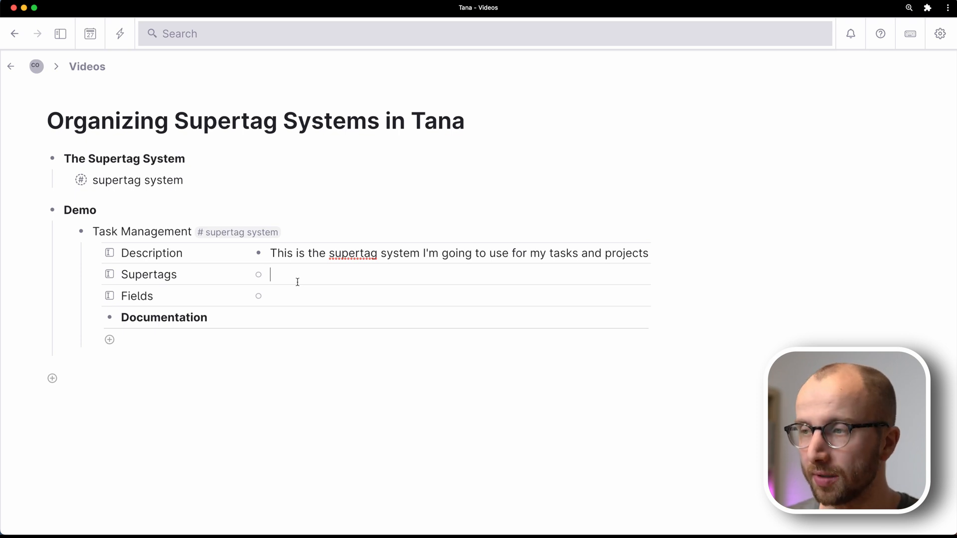
Enter 'project (cf_oss)' and 'task (cf_oss)' as two Supertags entries
type("project (cf")
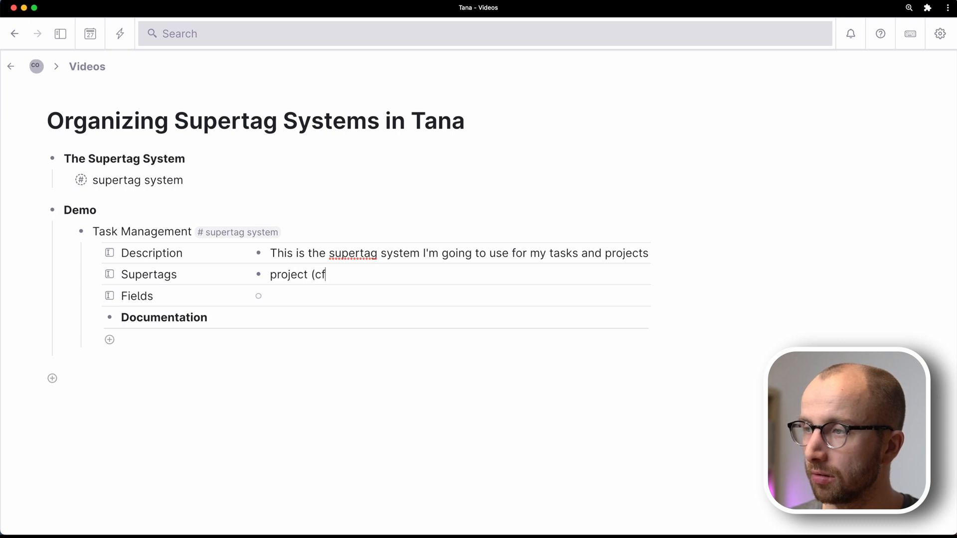
type("_oss)")
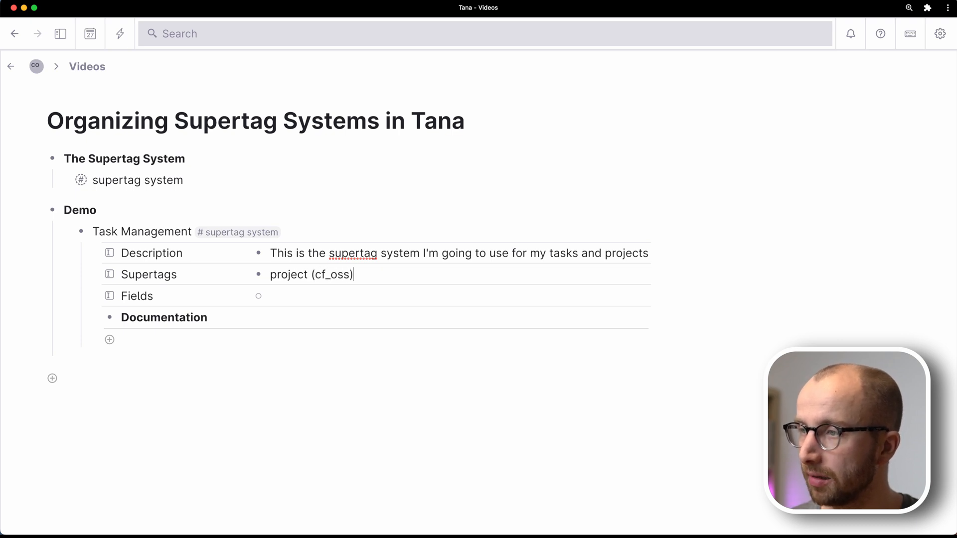
type("task")
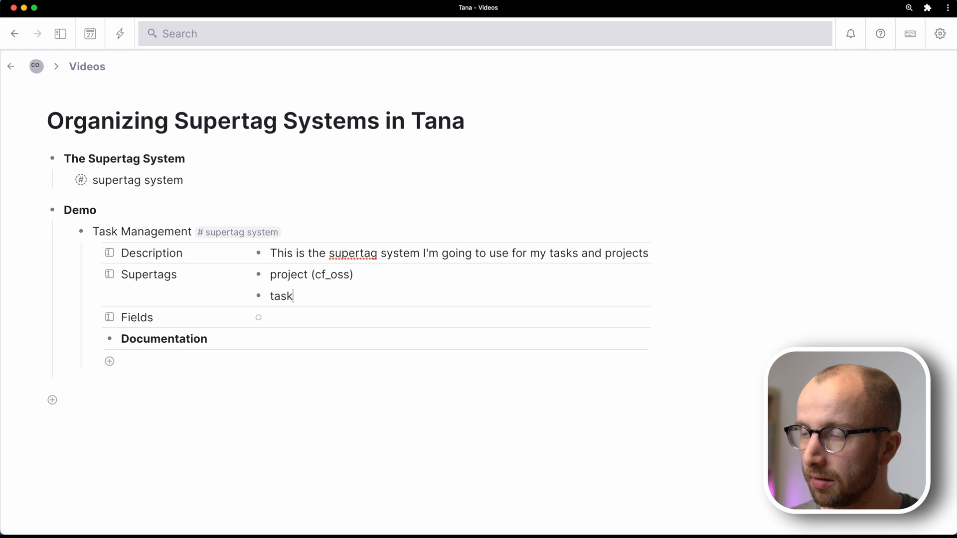
type("(cf_oss")
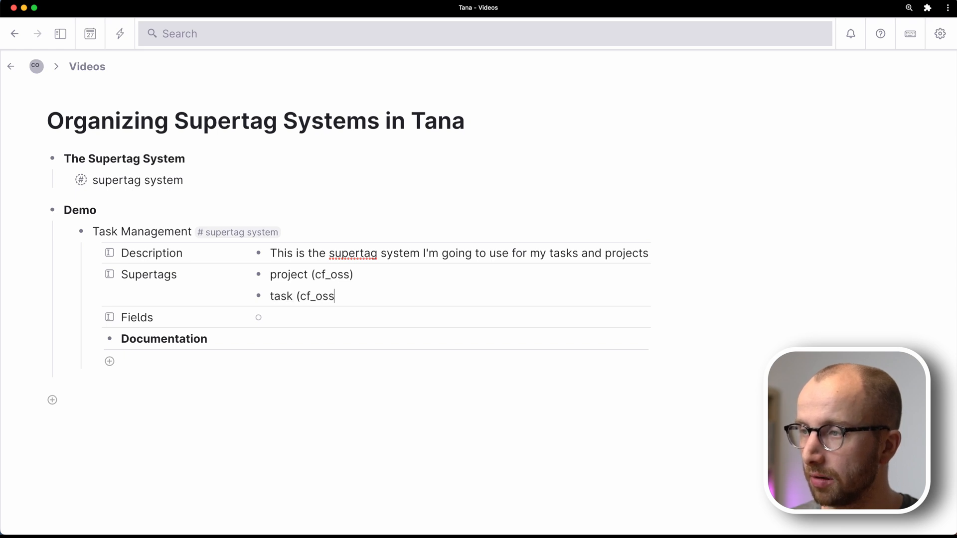
type(")")
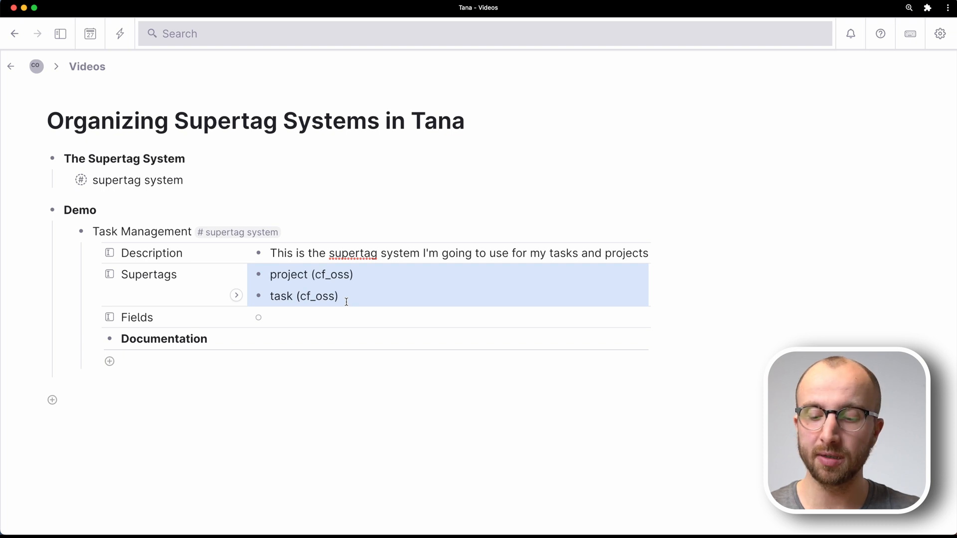
Convert both entries to supertags and bring their referenced nodes under Task Management
key("cmd+k")
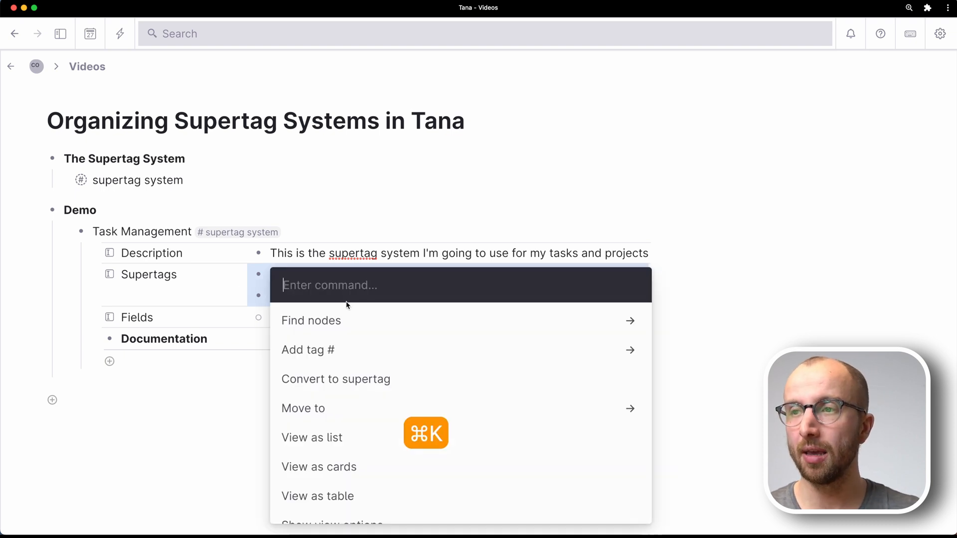
type("conv")
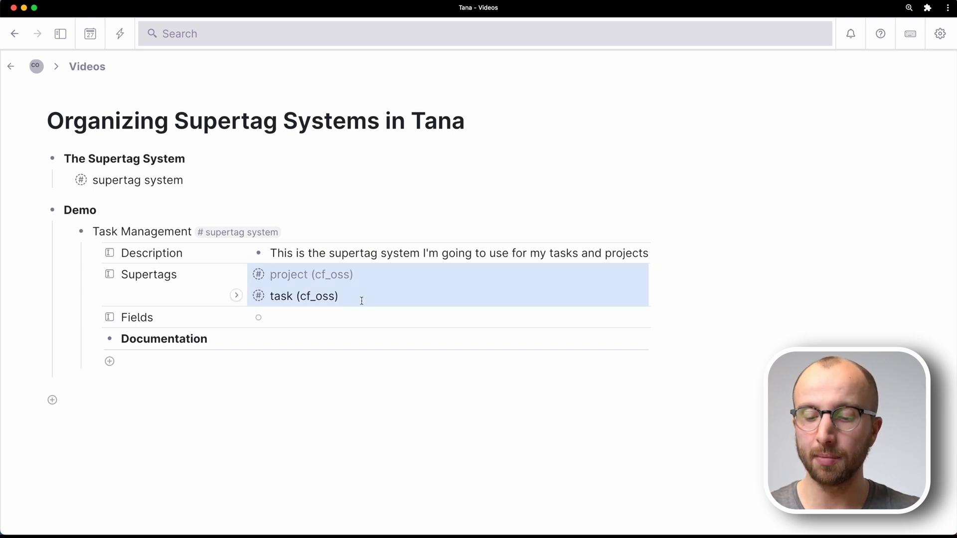
type("bri")
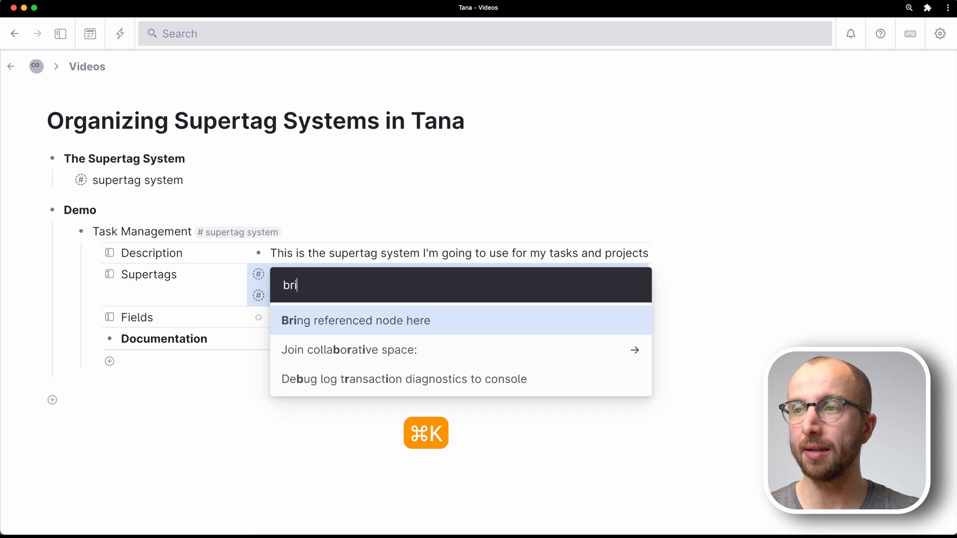
left_click(356, 320)
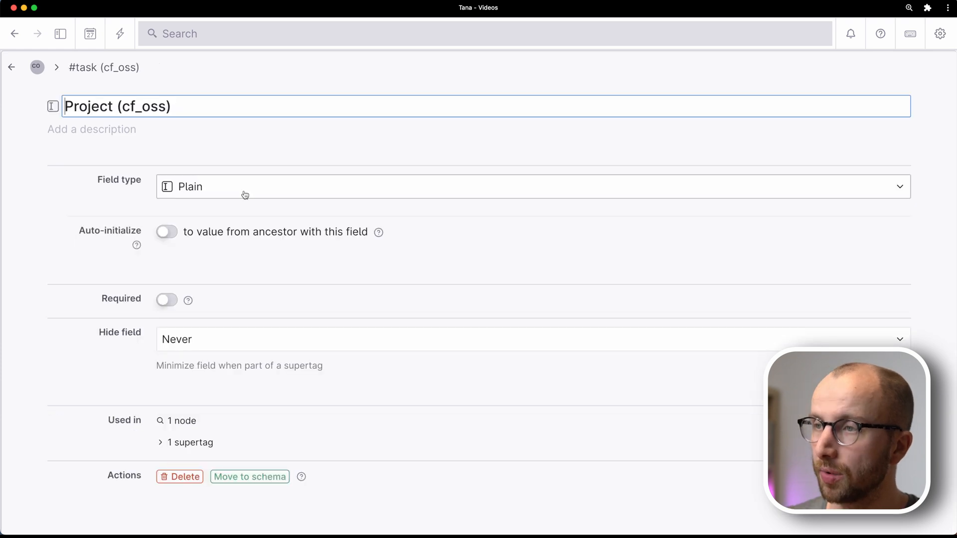
Make Project an instance field of project (cf_oss), auto-filled from the ancestor, meaning Part of
left_click(532, 187)
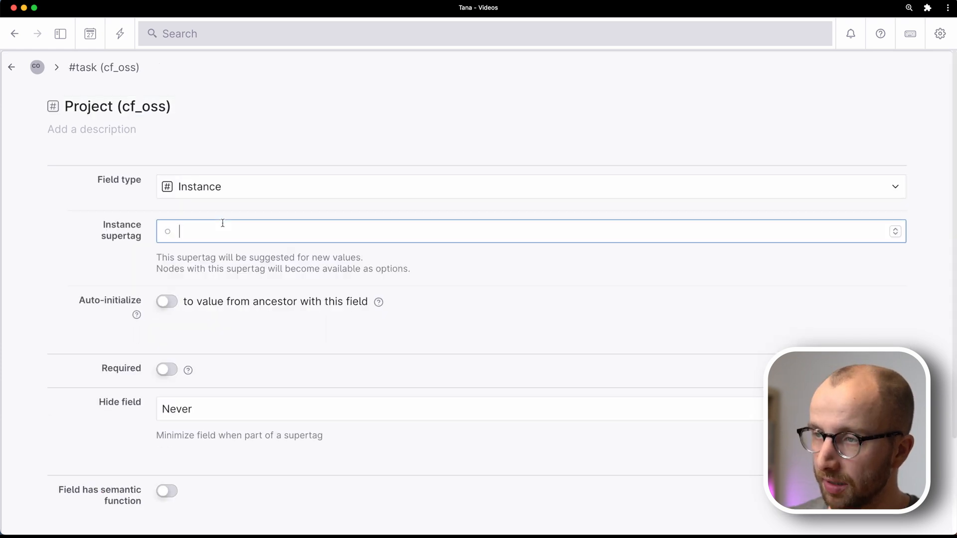
type("proje")
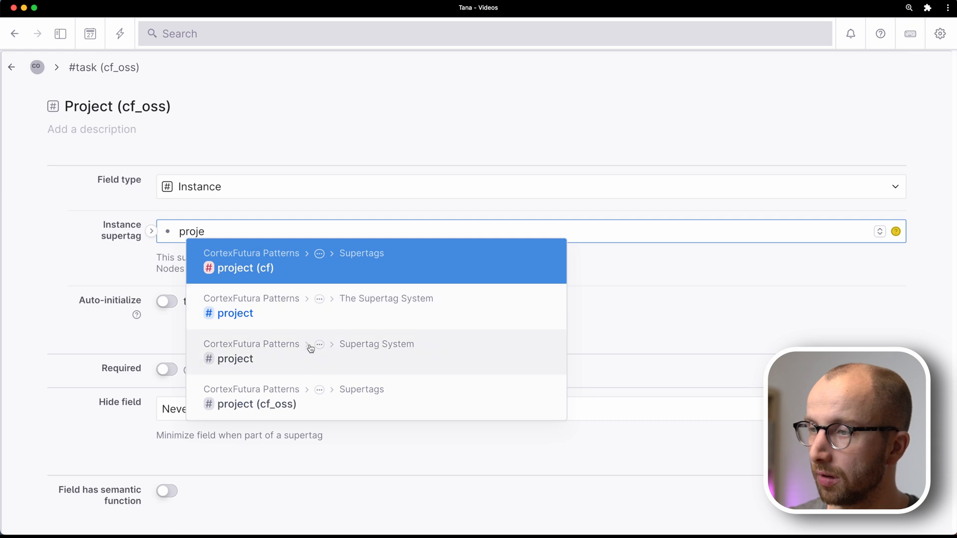
left_click(256, 404)
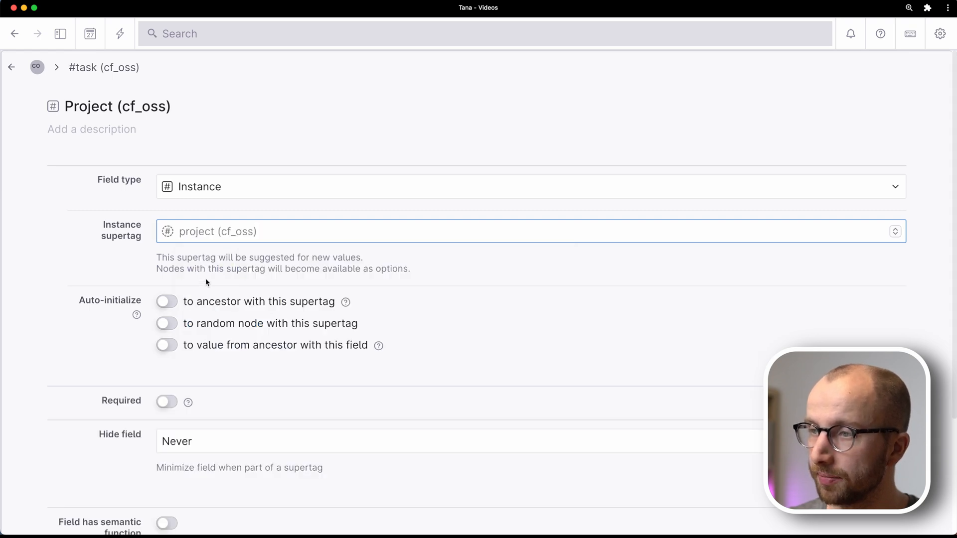
left_click(166, 301)
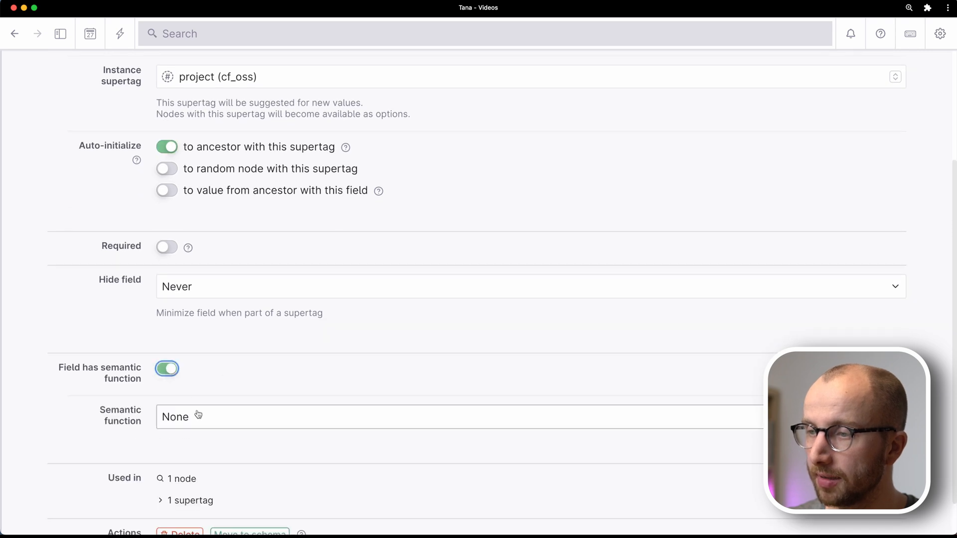
left_click(458, 417)
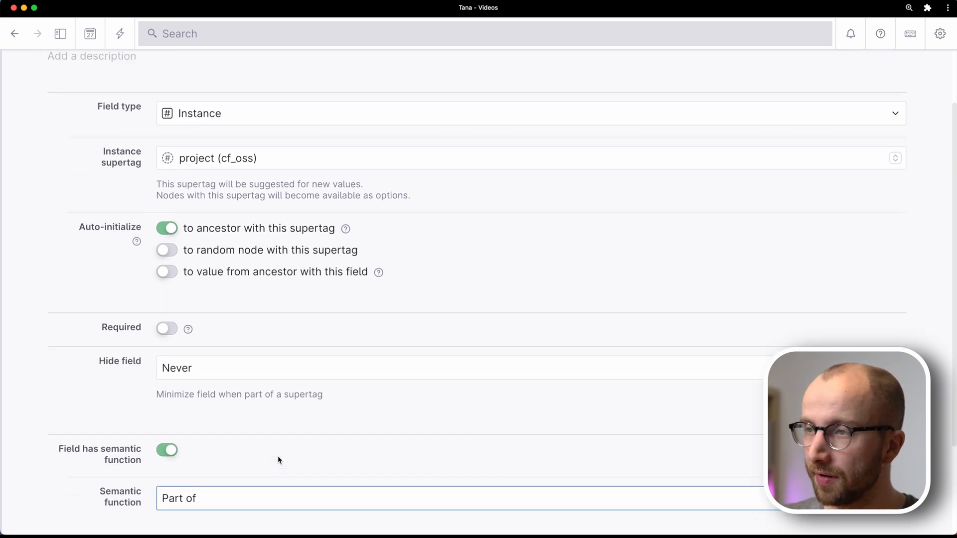
left_click(941, 33)
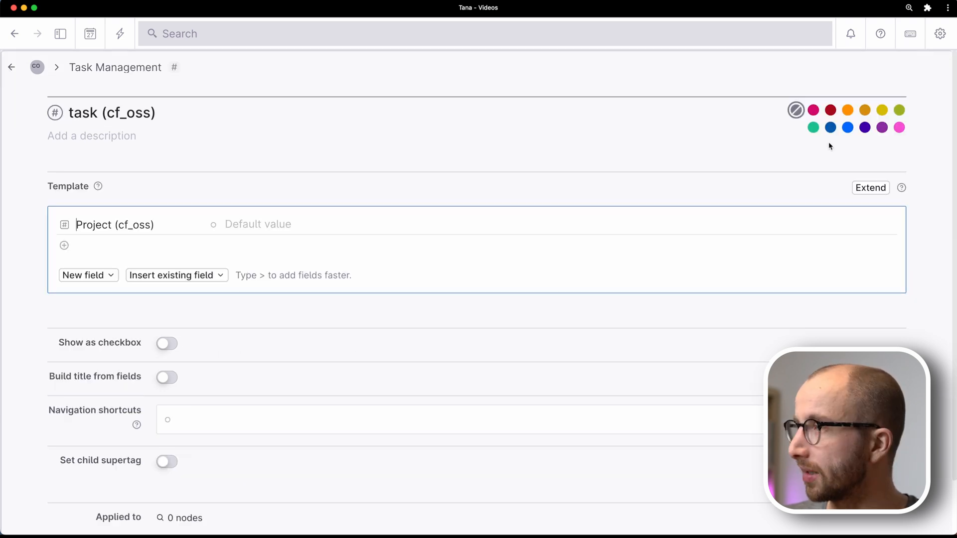
Color task green, add a new Status field to its template, and open Status settings
left_click(813, 127)
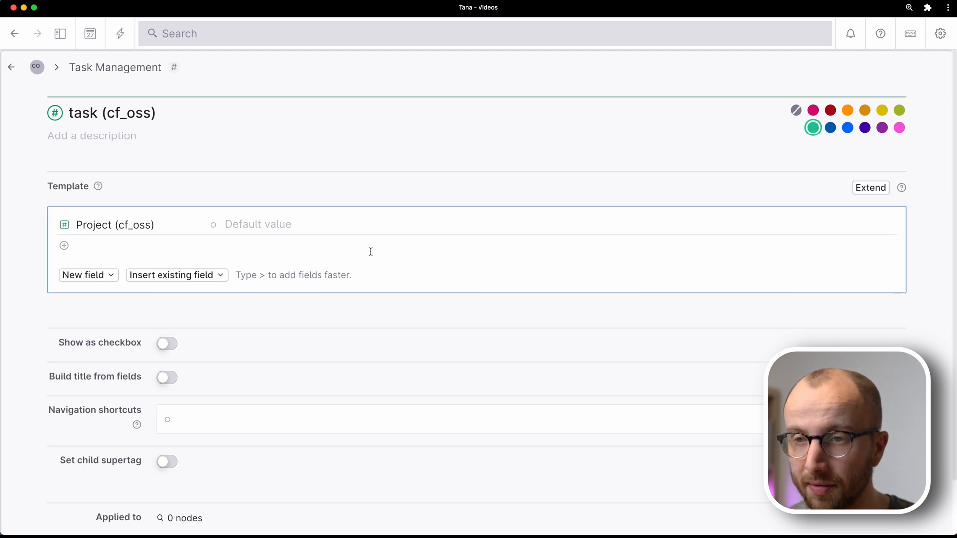
type("Status")
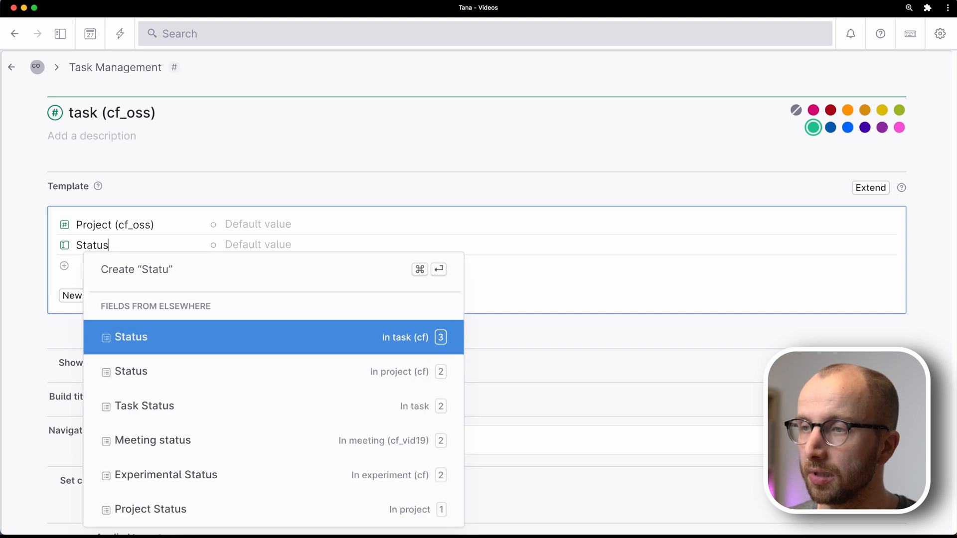
left_click(131, 337)
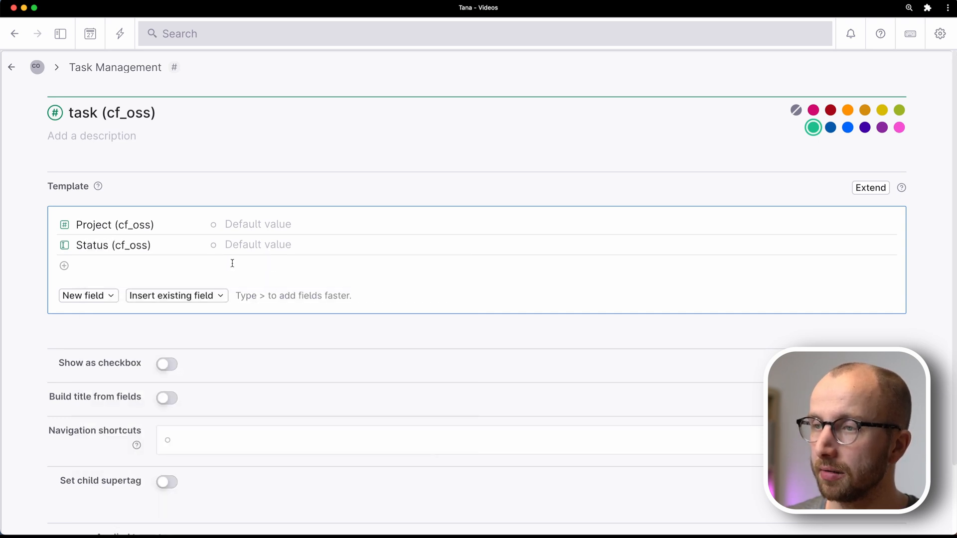
left_click(113, 245)
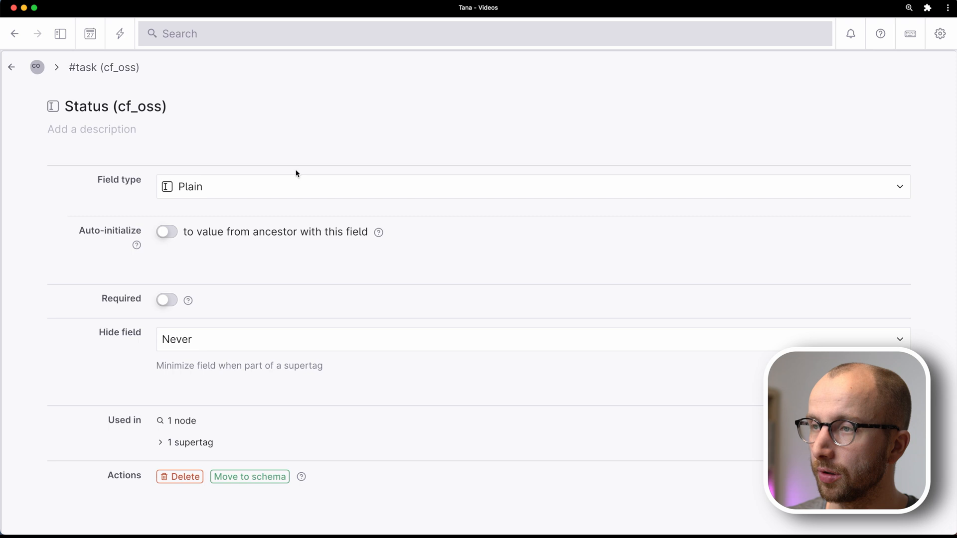
Make Status an Options field with Backlog preset, and show tasks as checkboxes
left_click(531, 187)
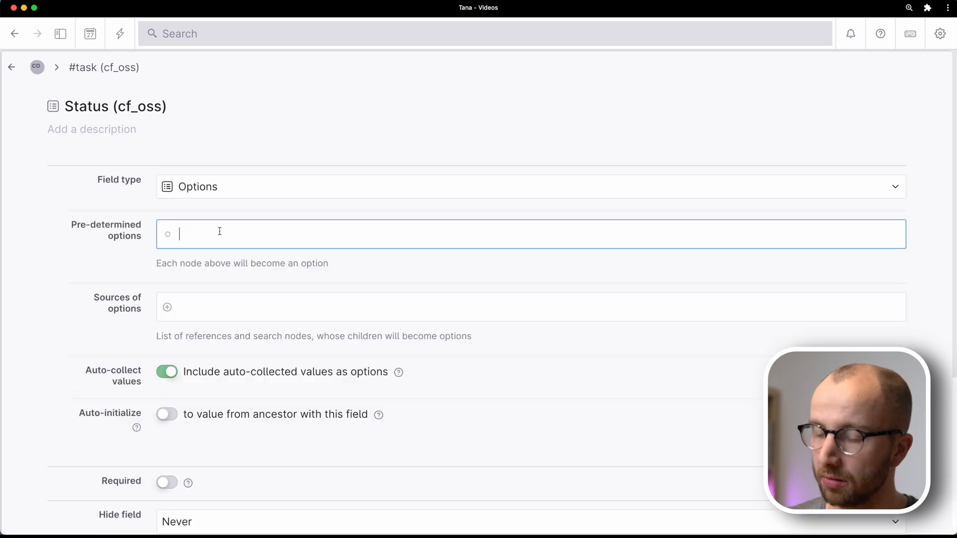
type("Backlog")
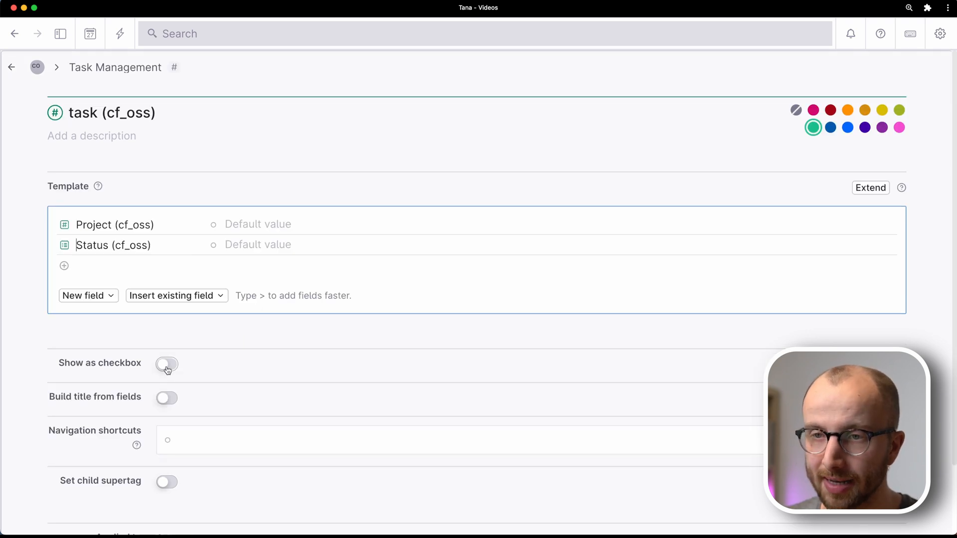
left_click(167, 362)
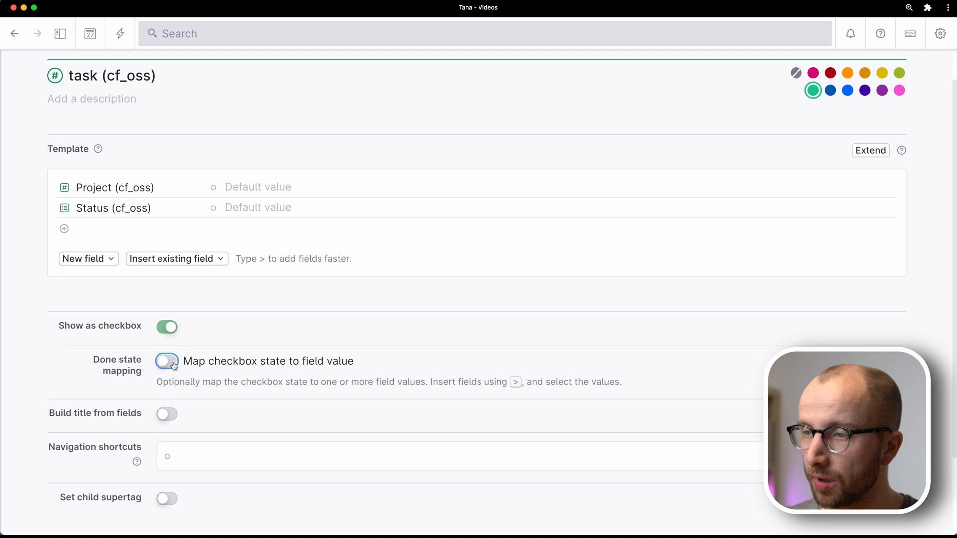
Map checked to Status Done/Dropped and unchecked to Backlog/Doing, then open project settings
left_click(166, 361)
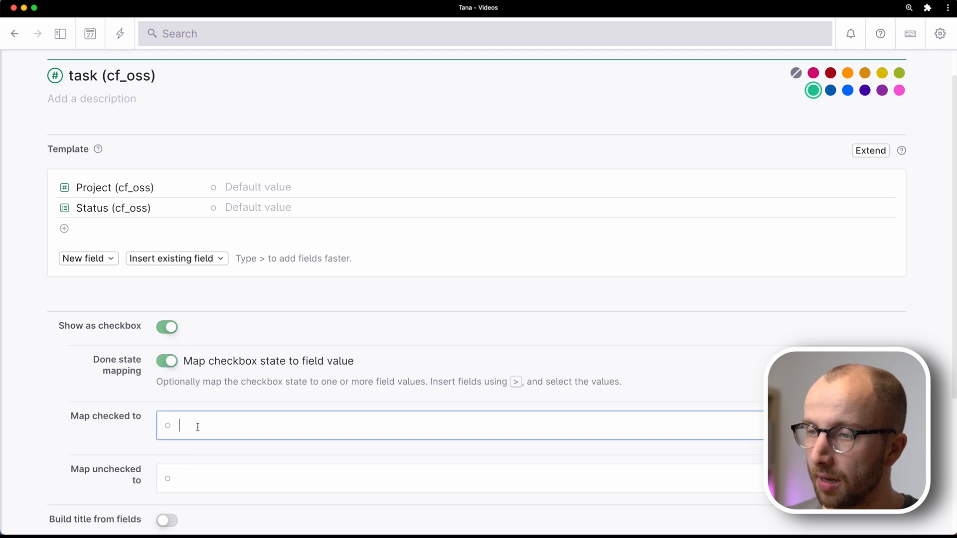
type("st")
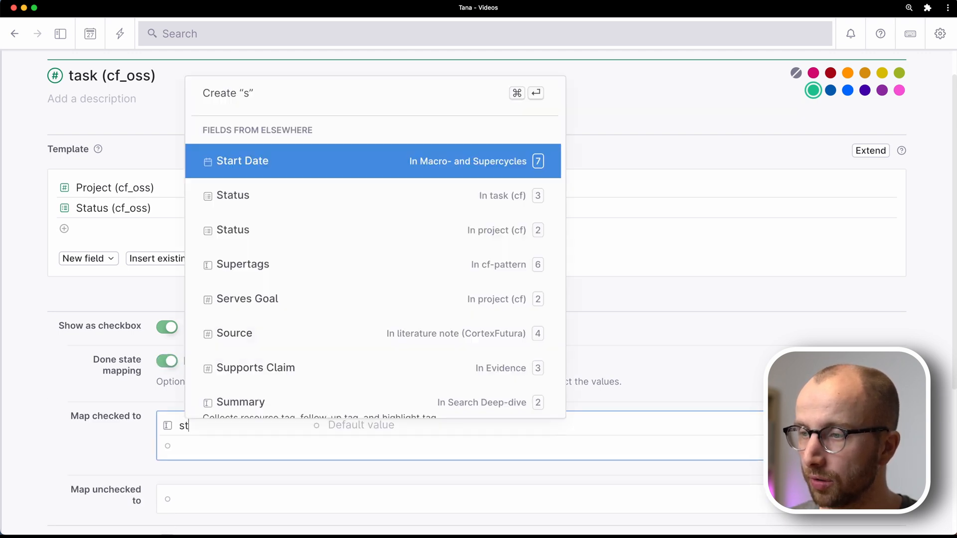
type("atus (cf_oss")
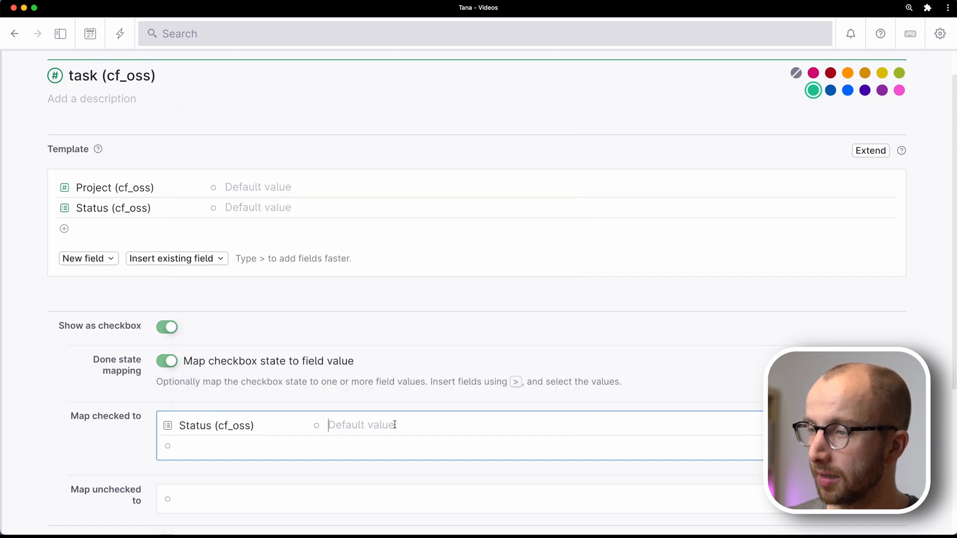
type("Done")
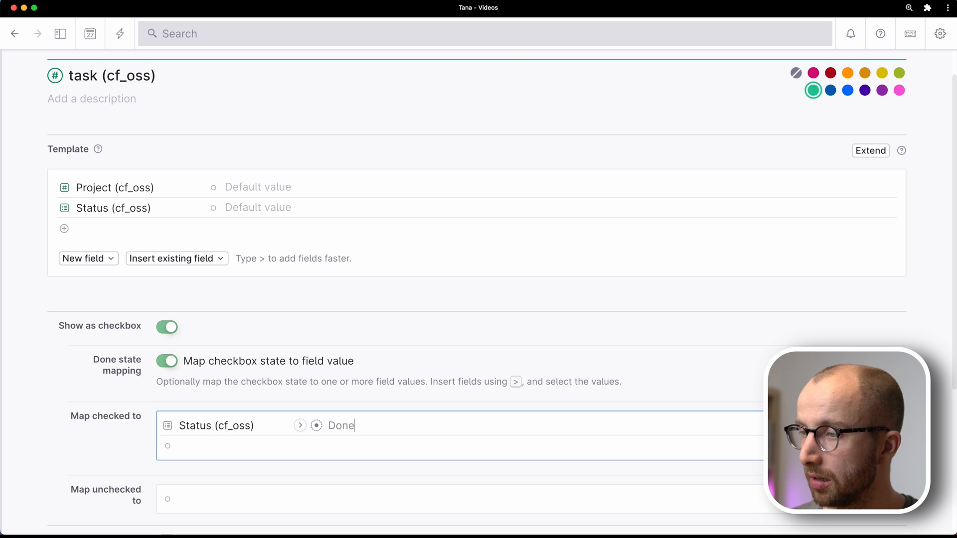
type("Status (cf_oss) Dropped")
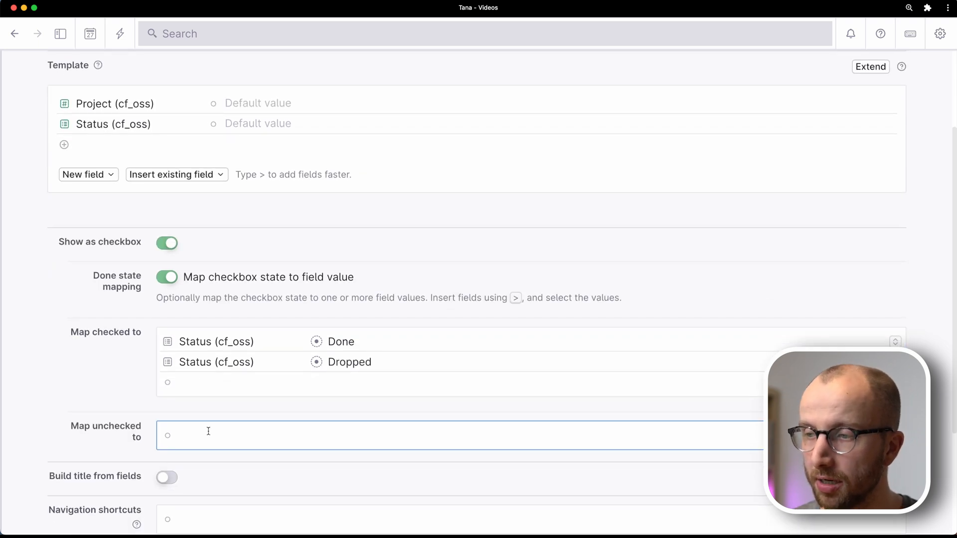
type("Status (cf_oss")
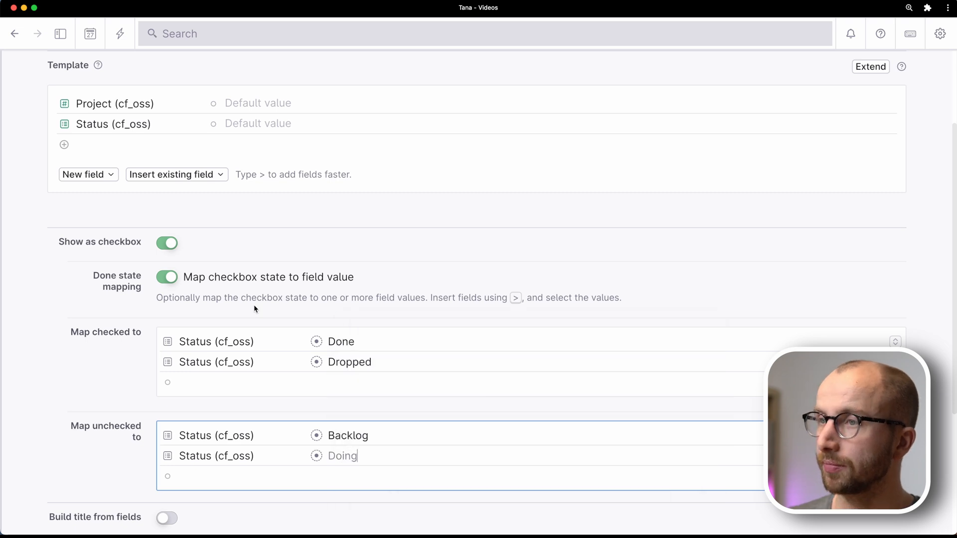
scroll("down", 3)
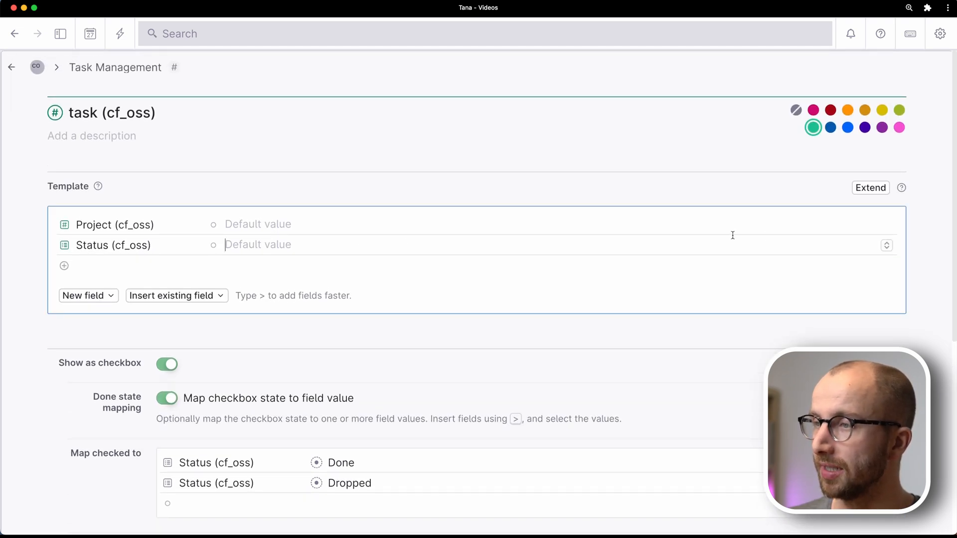
left_click(257, 244)
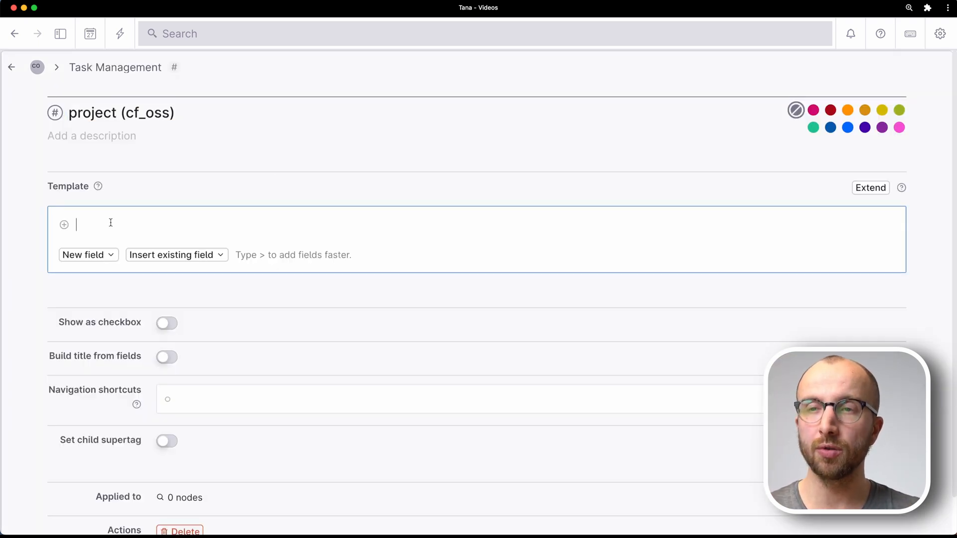
Add the existing Status field to the project template, defaulting to Backlog
type("Stat")
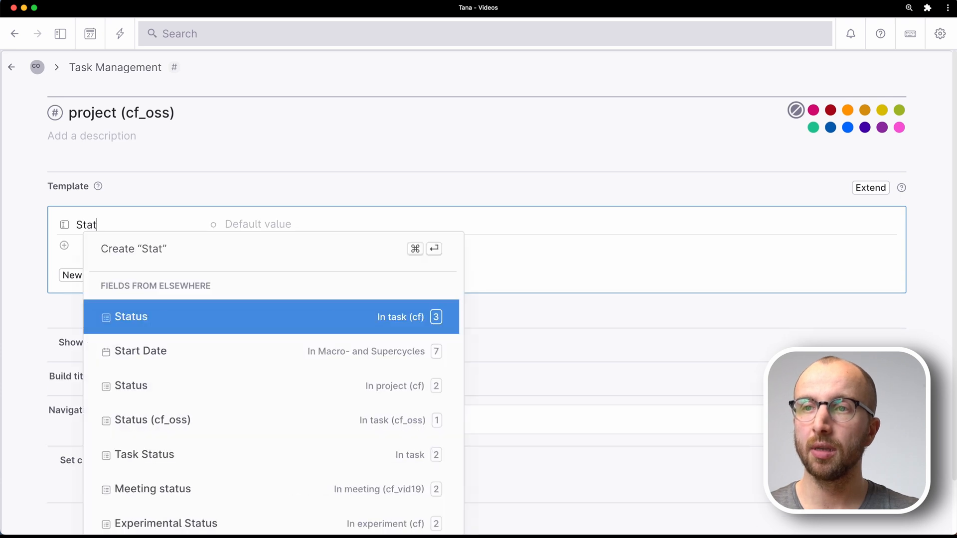
left_click(152, 420)
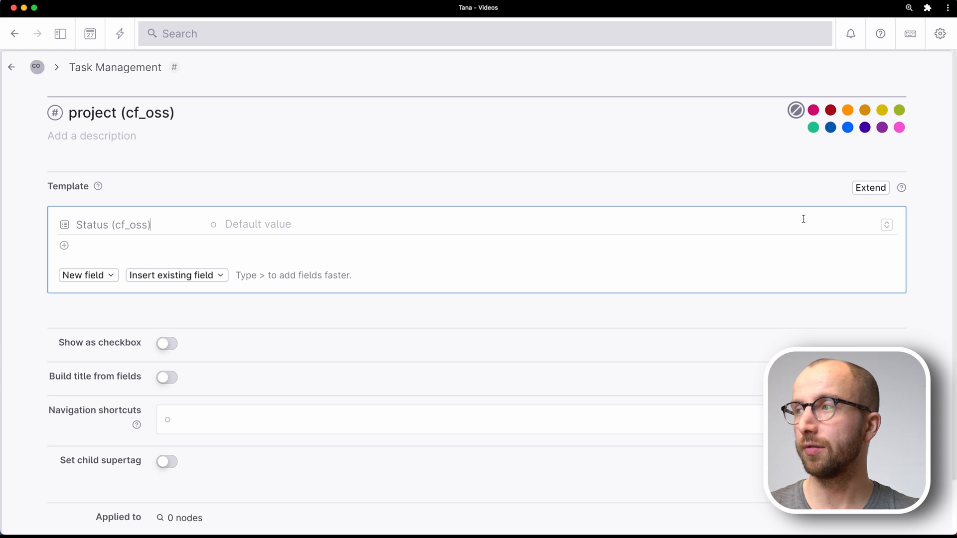
left_click(258, 224)
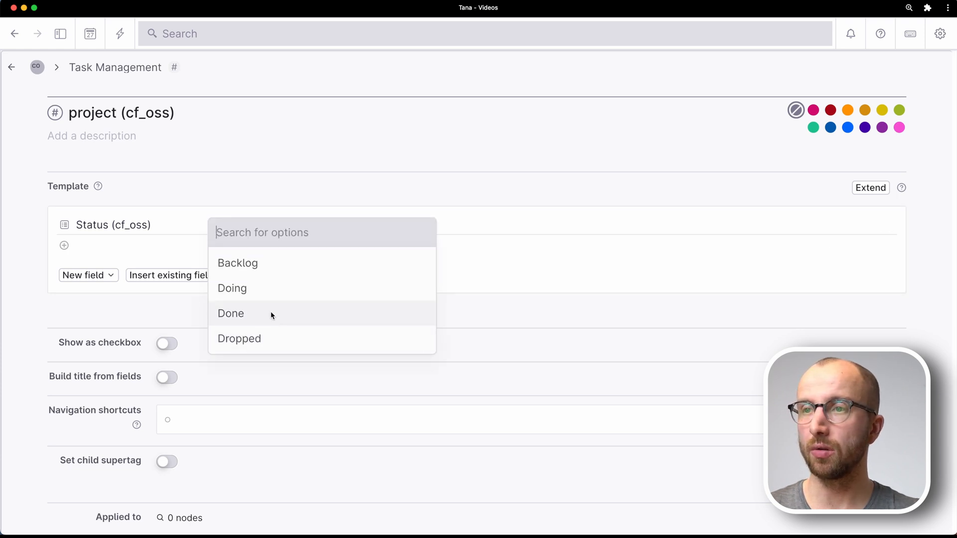
left_click(237, 263)
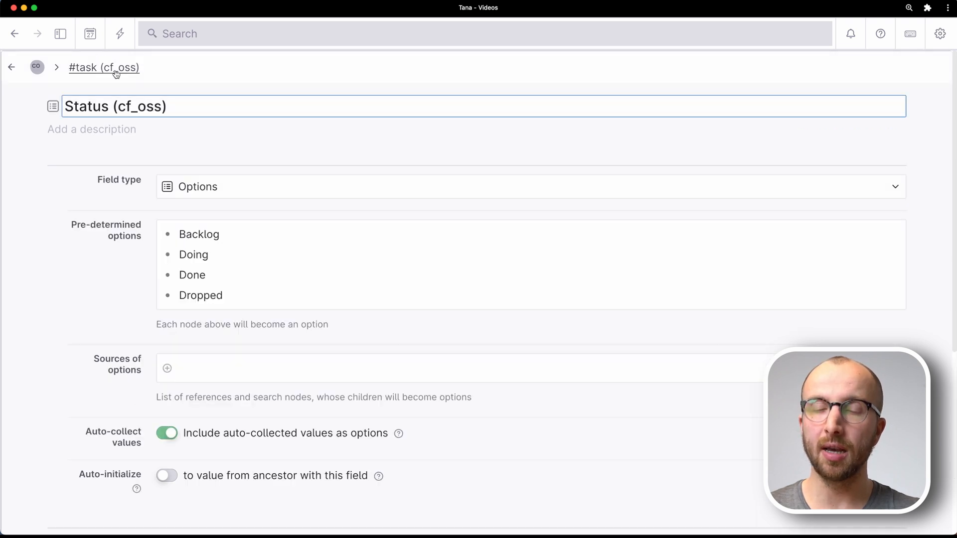
Navigate back out of the supertag and field settings to the Task Management page
left_click(104, 67)
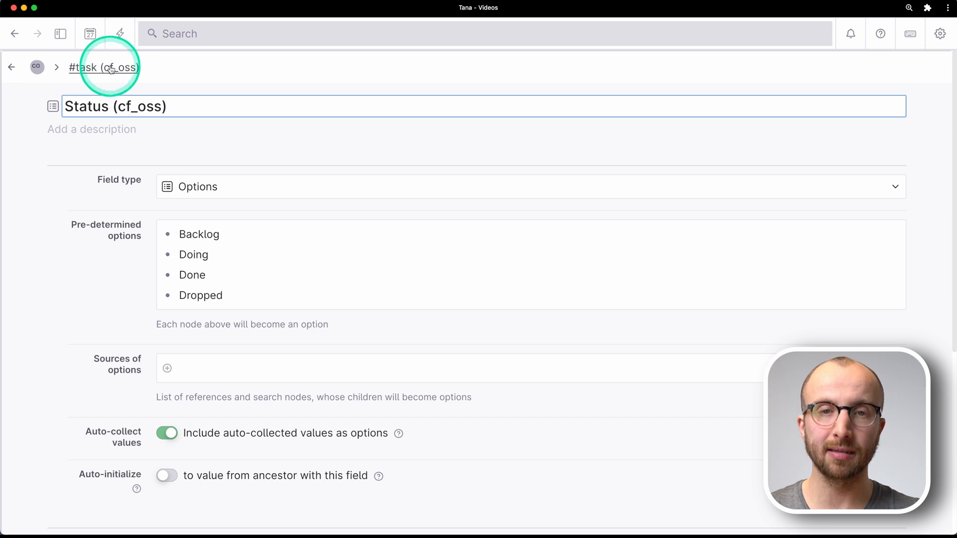
left_click(15, 33)
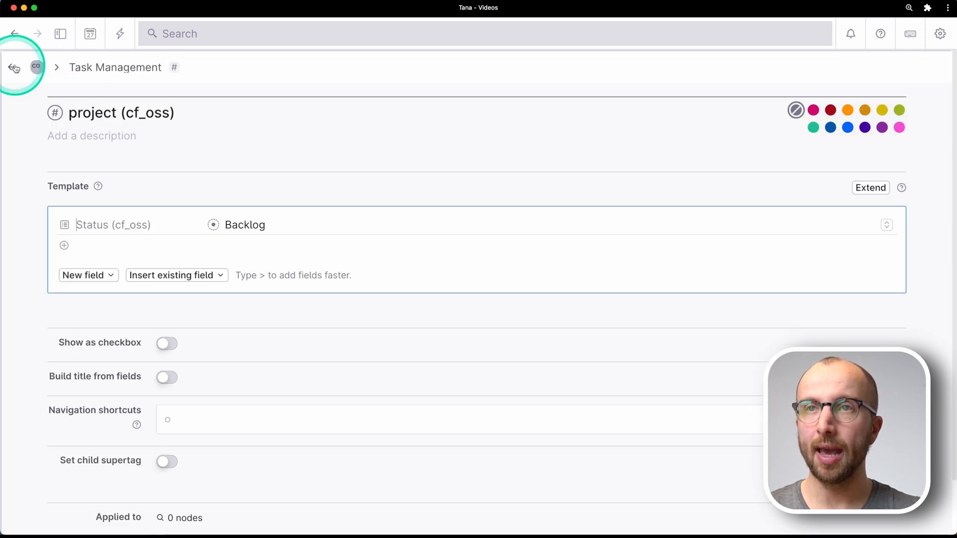
left_click(14, 34)
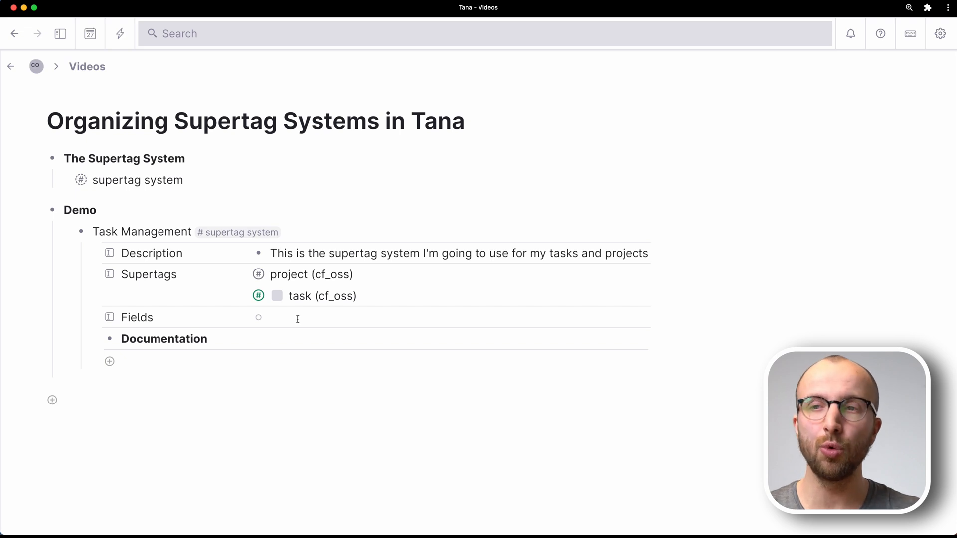
Add Status (cf_oss) to Task Management's Fields, then reopen project (cf_oss) and add a template line
left_click(281, 318)
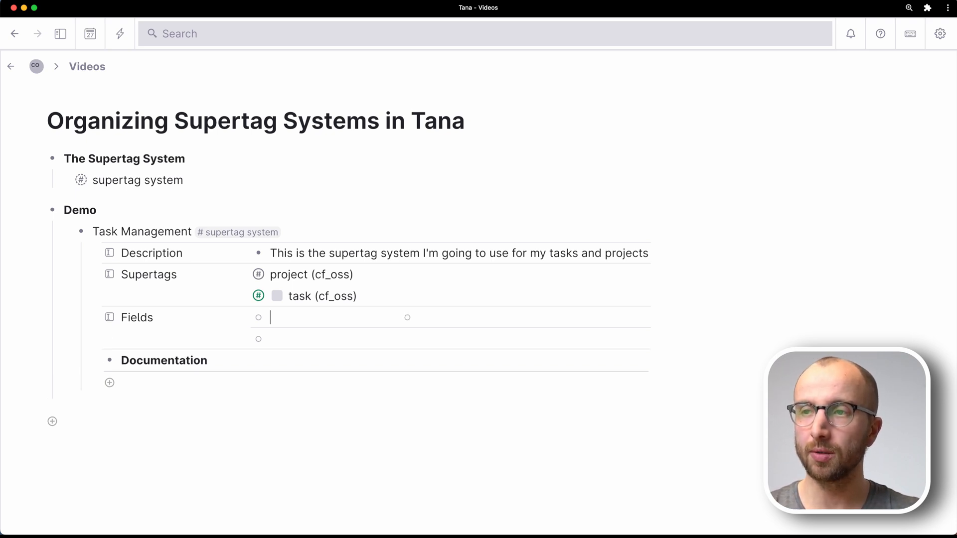
type("Status")
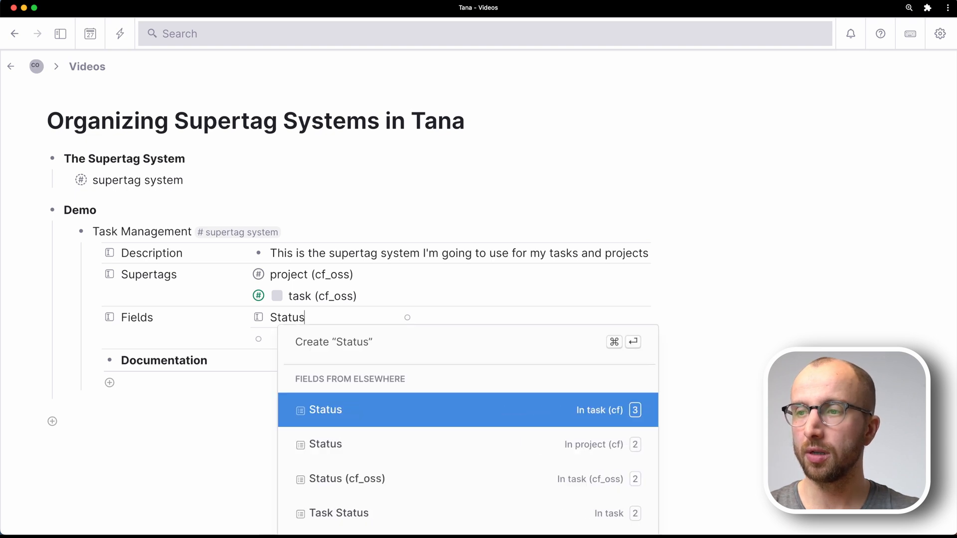
left_click(346, 478)
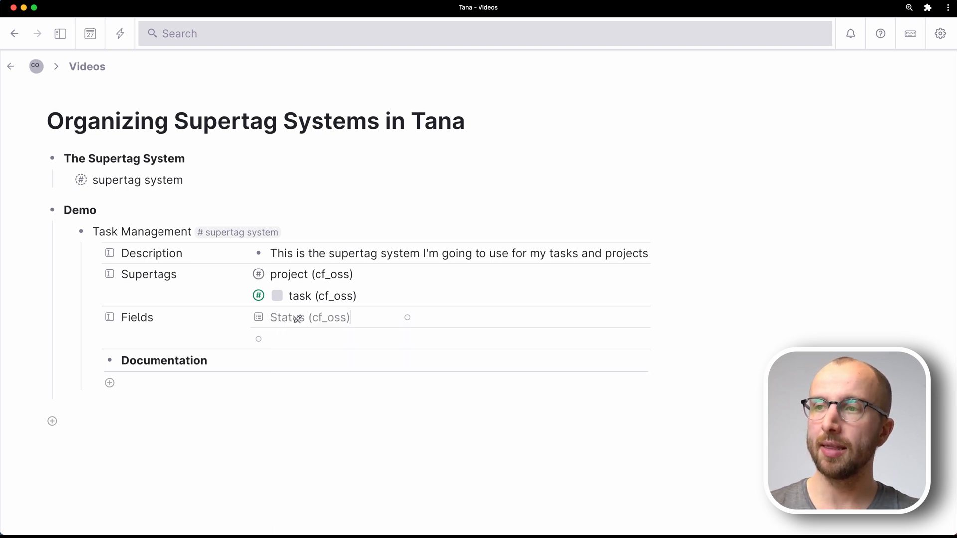
left_click(278, 321)
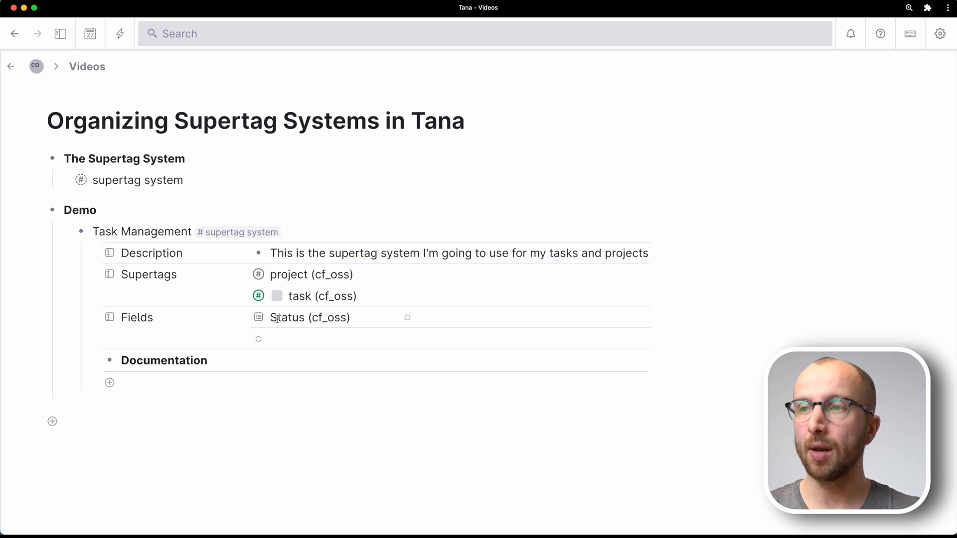
left_click(315, 296)
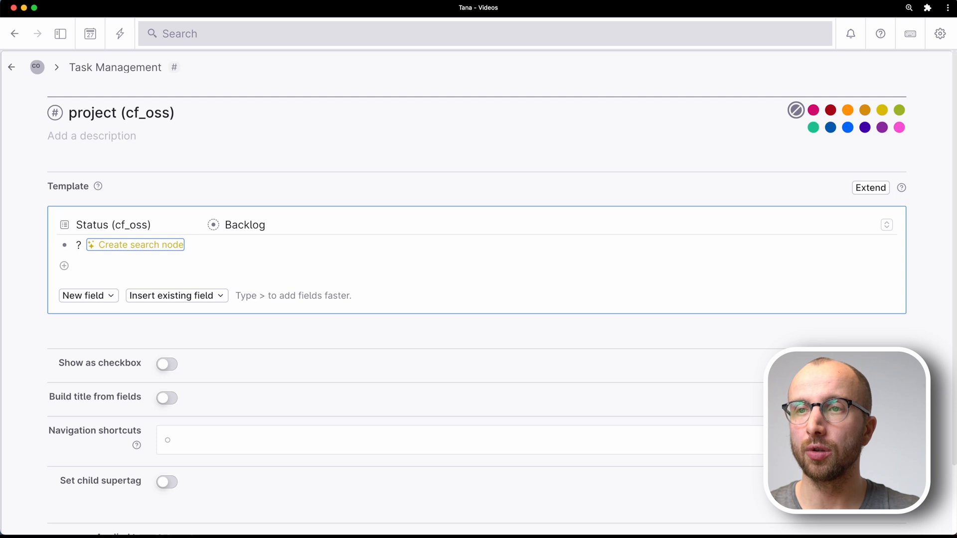
Add a 'Tasks' search for #task (cf_oss) items where Project (cf_oss) == PARENT
left_click(140, 245)
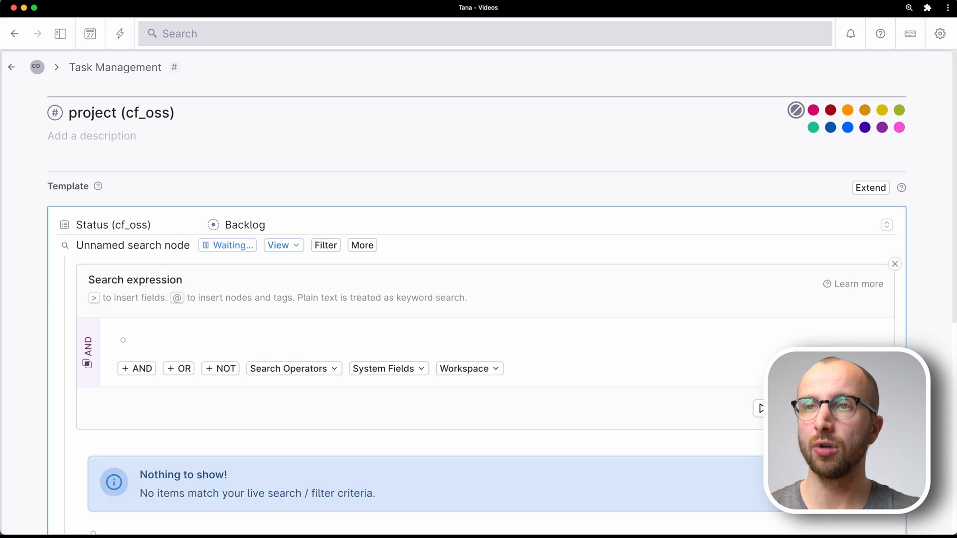
type("#task")
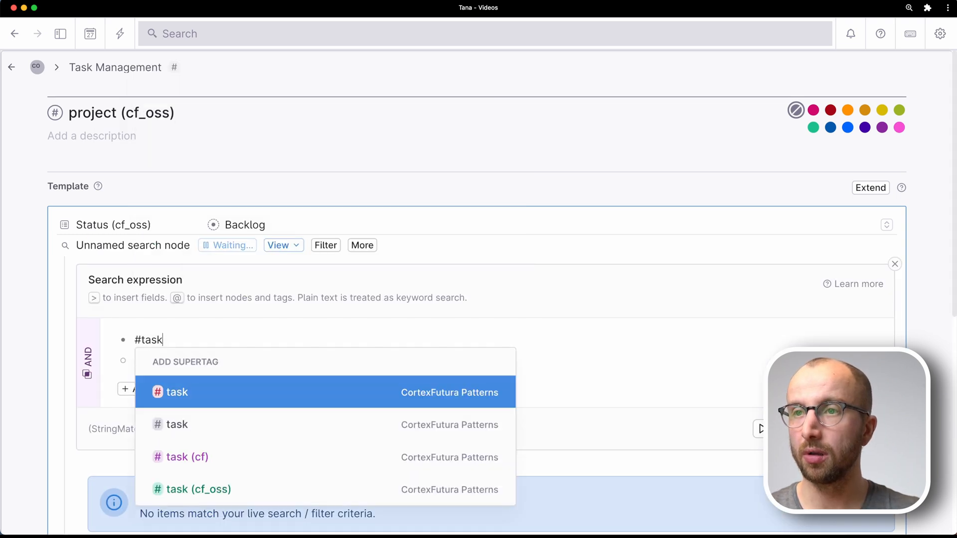
left_click(197, 489)
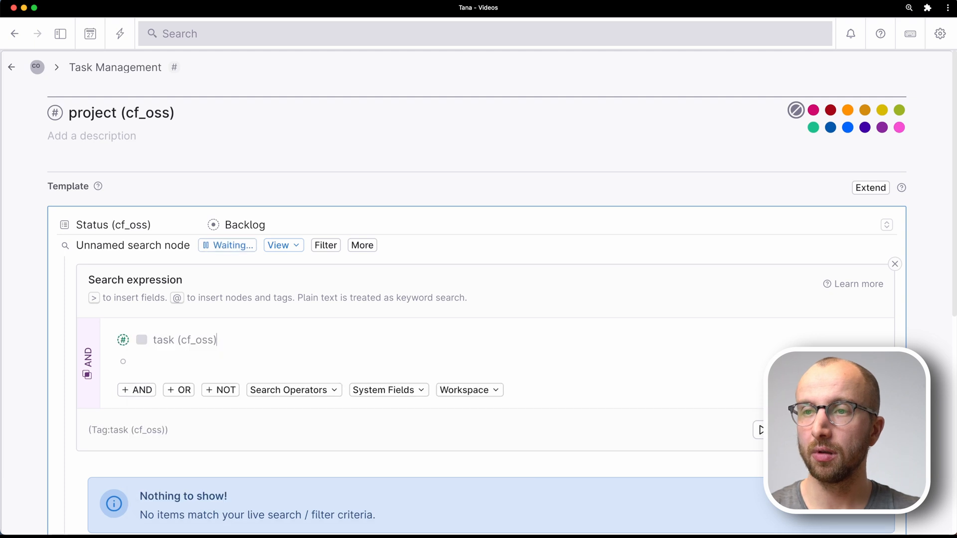
type("Projec")
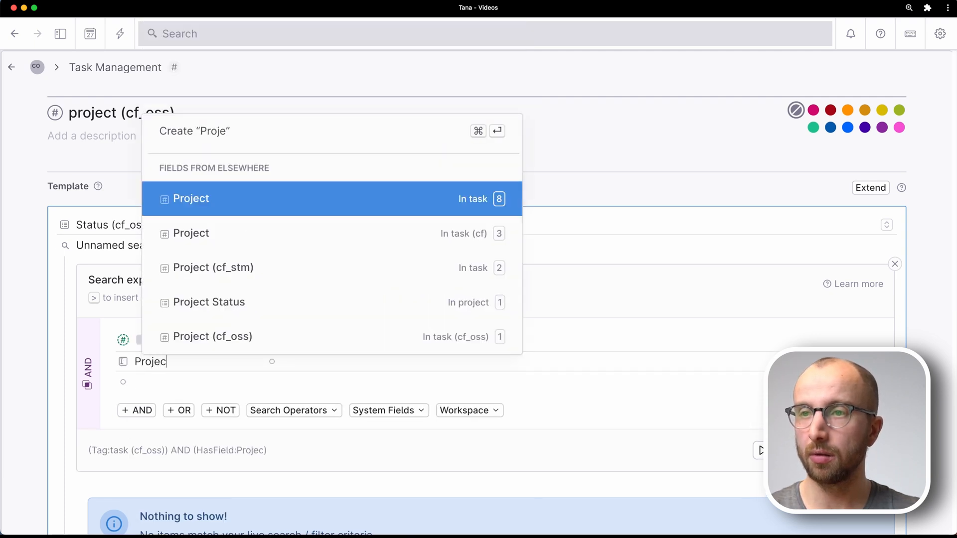
left_click(212, 337)
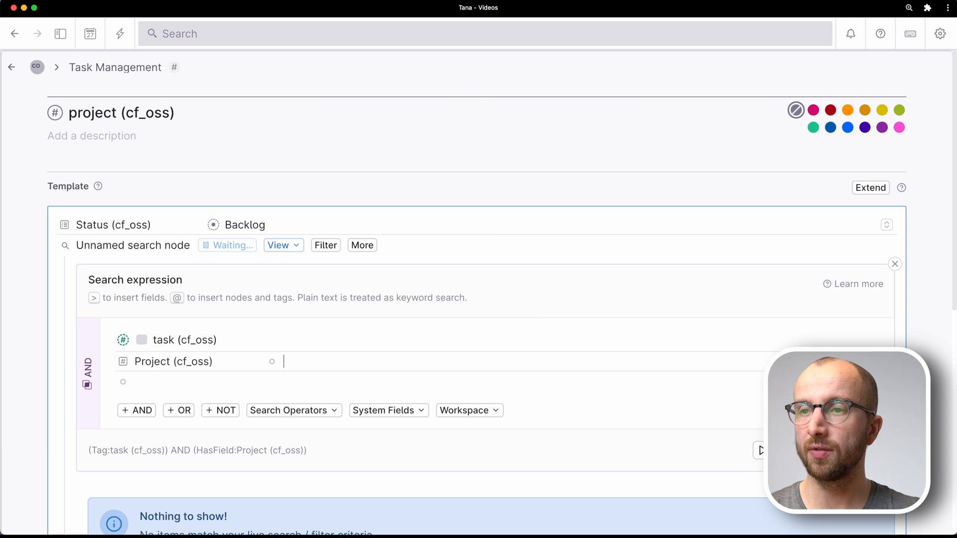
type("PARENT")
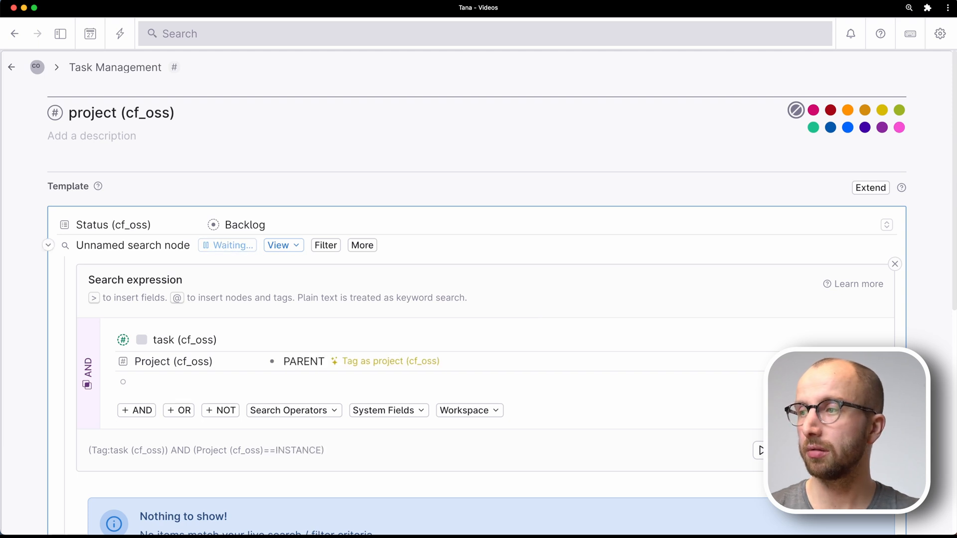
left_click(894, 264)
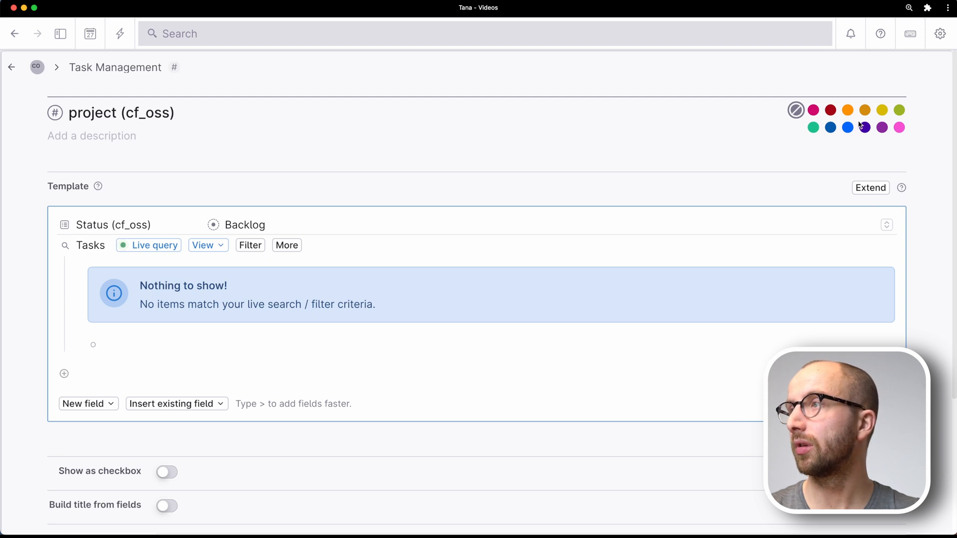
left_click(813, 110)
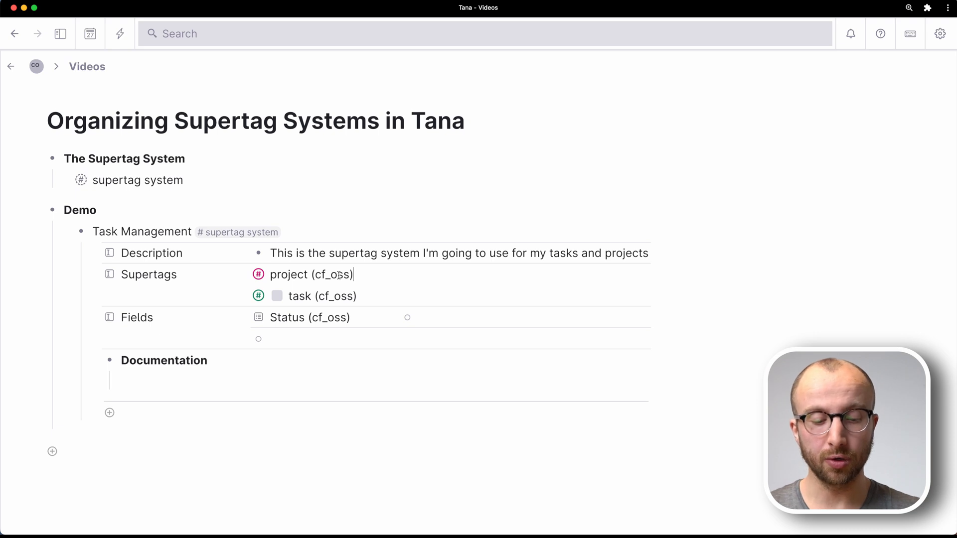
Paste project (cf_oss) and task (cf_oss) references under Documentation, each with a description
key("cmd+c")
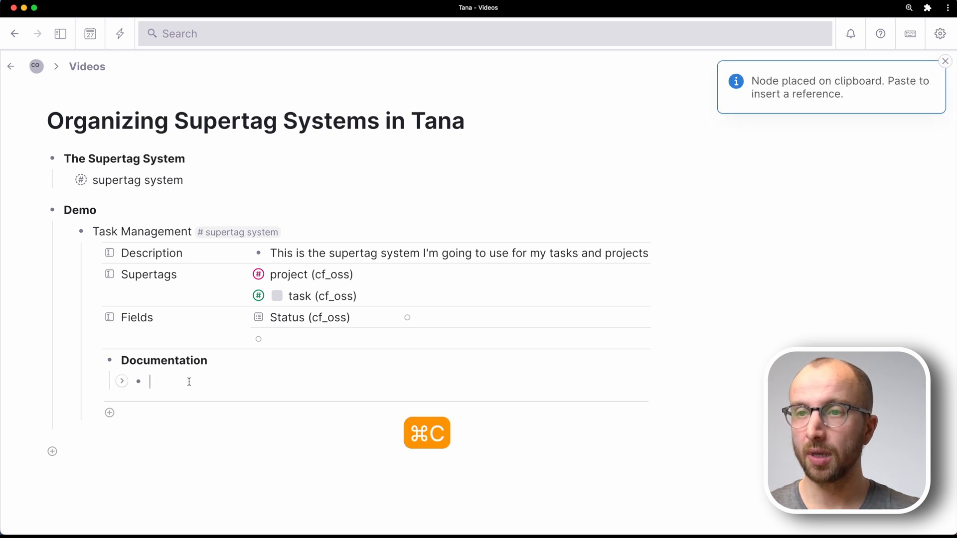
key("cmd+v")
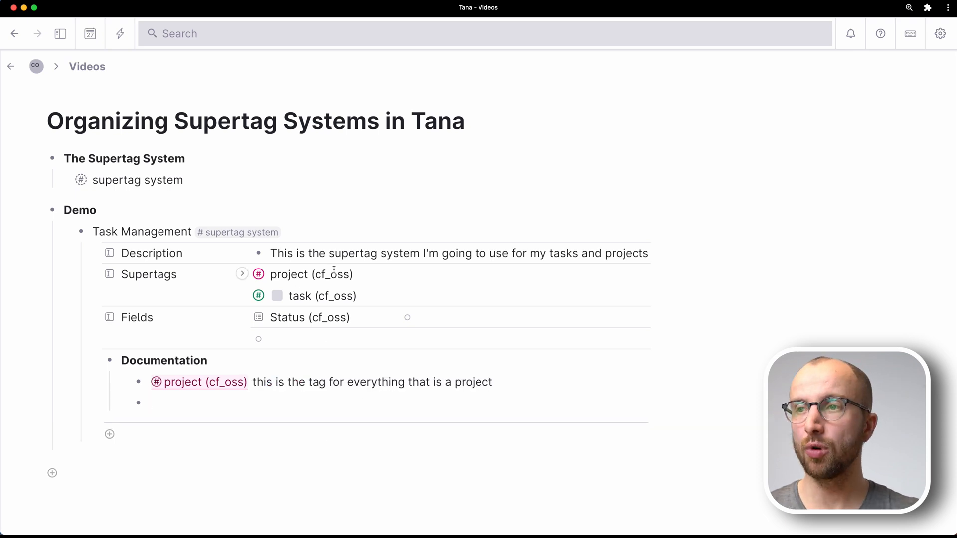
key("cmd+c")
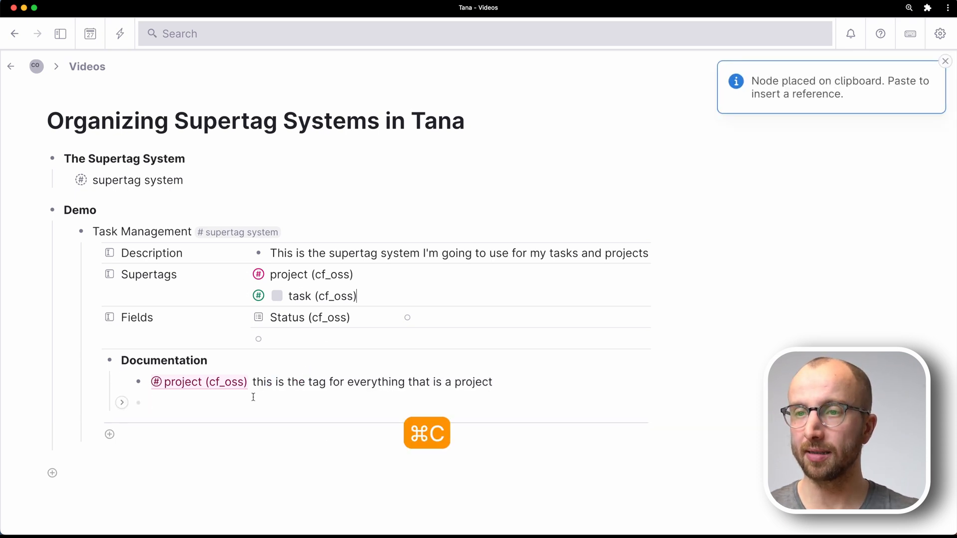
key("cmd+v")
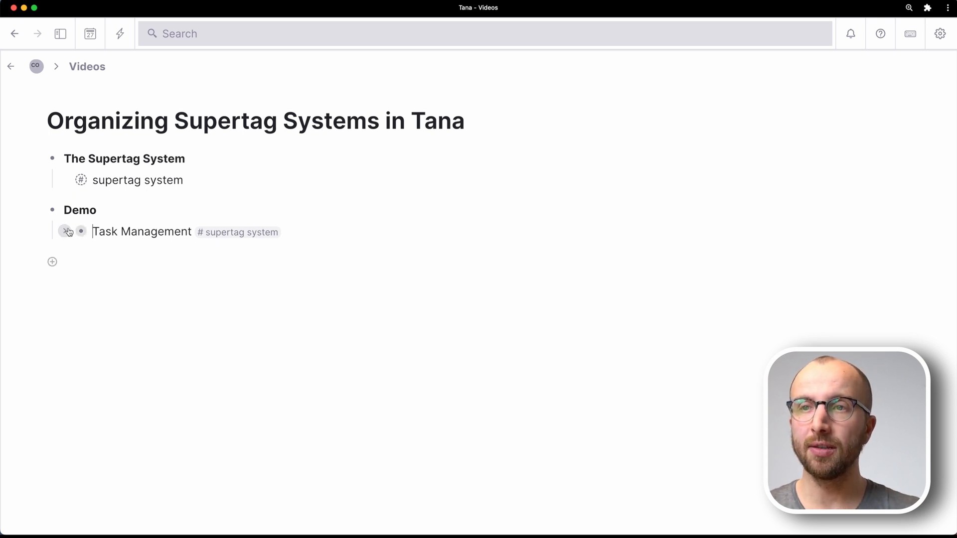
left_click(68, 231)
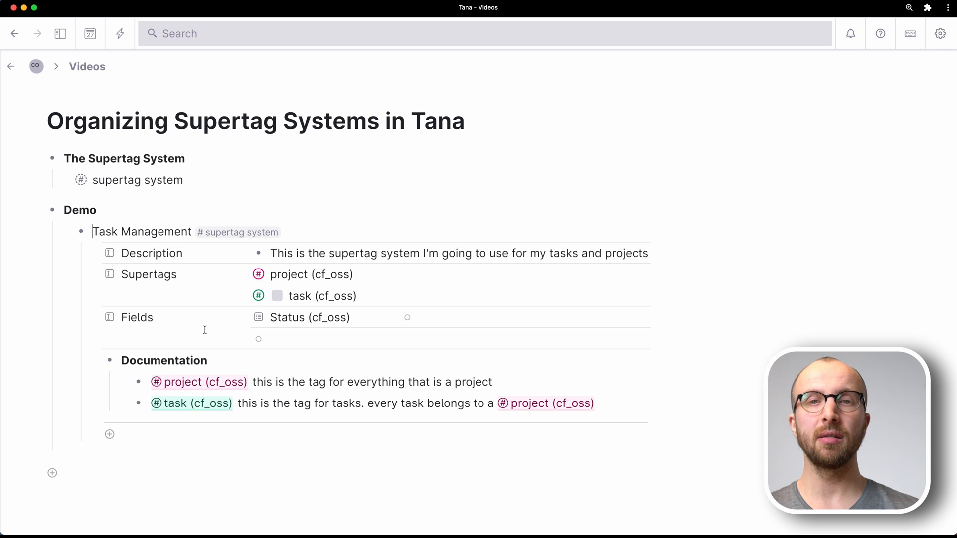